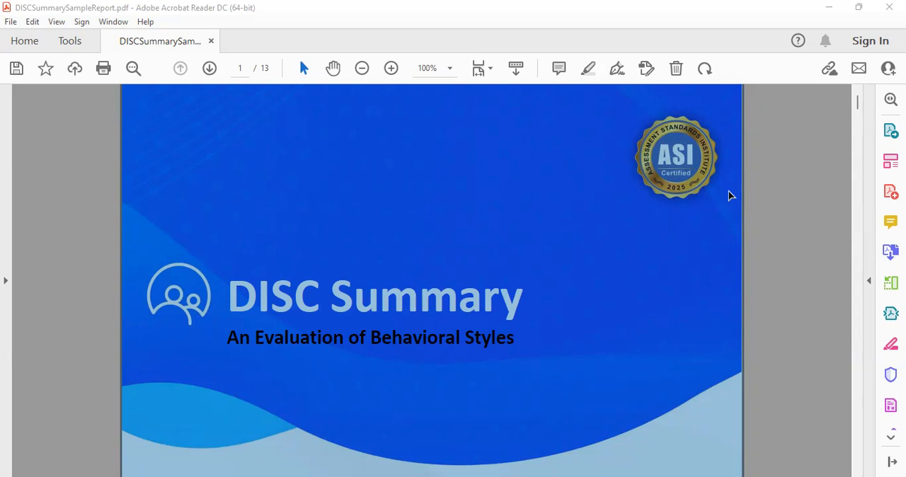
mouse_move(710, 287)
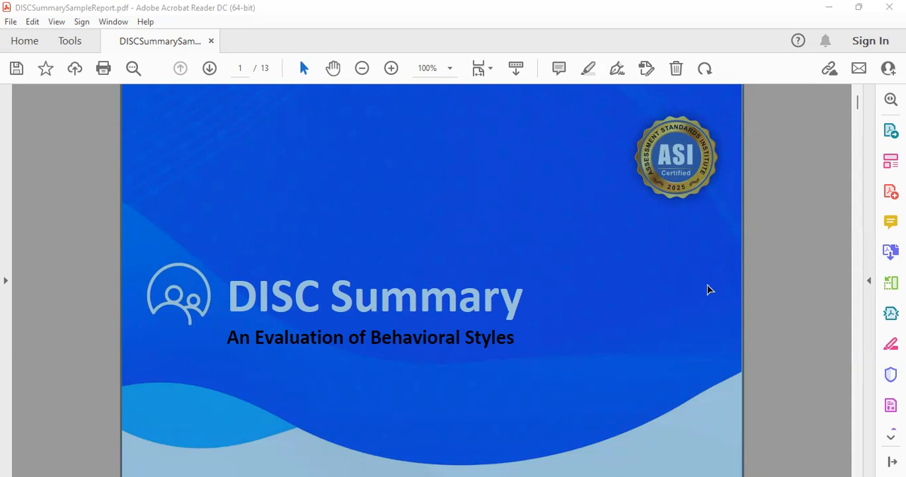
Step: Scroll past the DISC Summary cover page to the Table of Contents on page 2
scroll("down", 3)
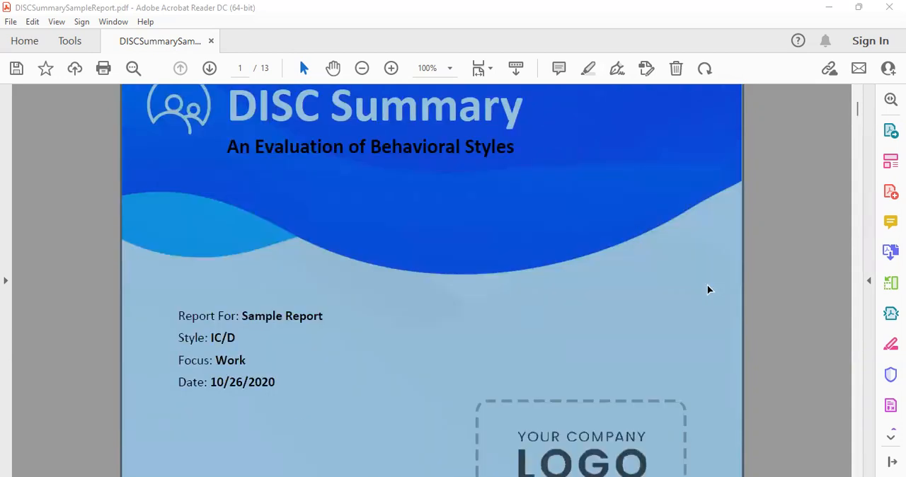
scroll("down", 3)
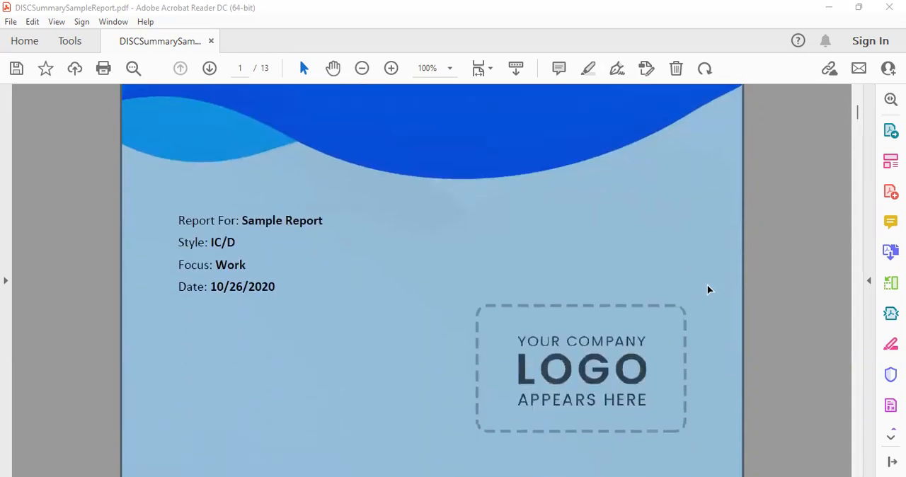
scroll("down", 3)
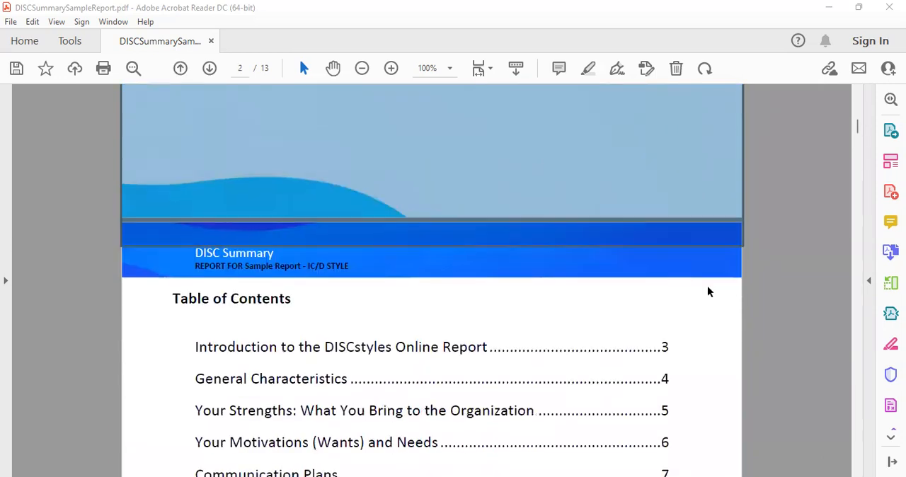
Step: Scroll slightly so the full Table of Contents, Introduction through Disclaimer, is visible
scroll("down", 3)
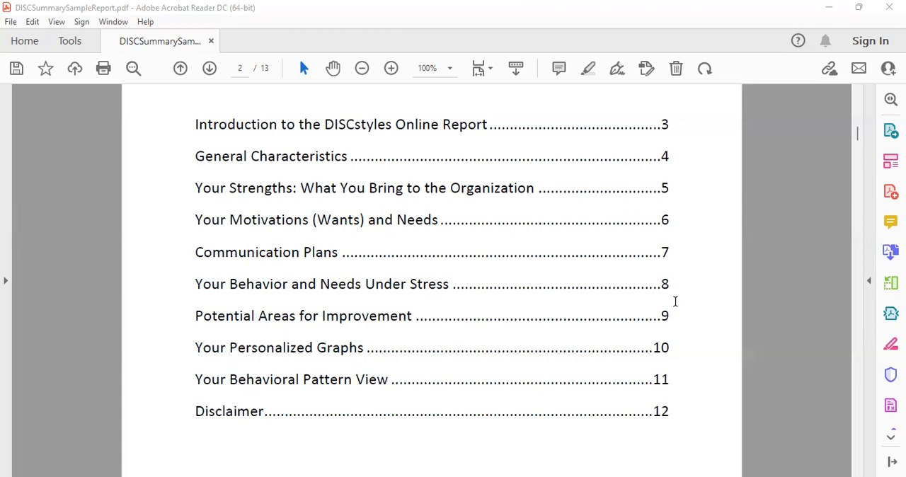
mouse_move(545, 291)
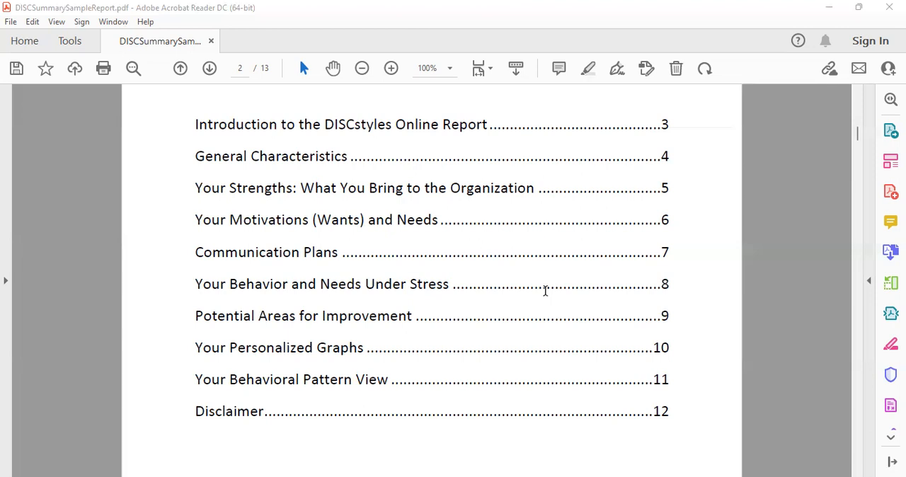
Step: Scroll past the assessment accuracy note to the Introduction to the DISCstyles Online Report on page 3
scroll("down", 3)
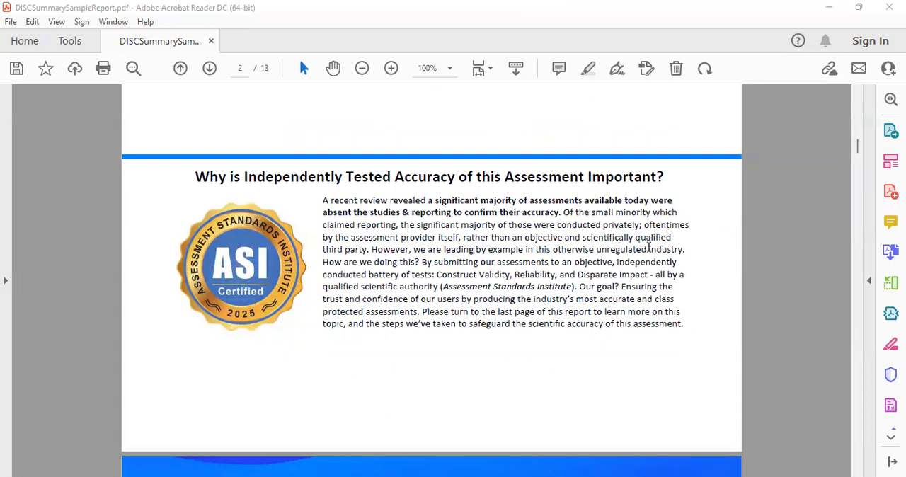
mouse_move(747, 318)
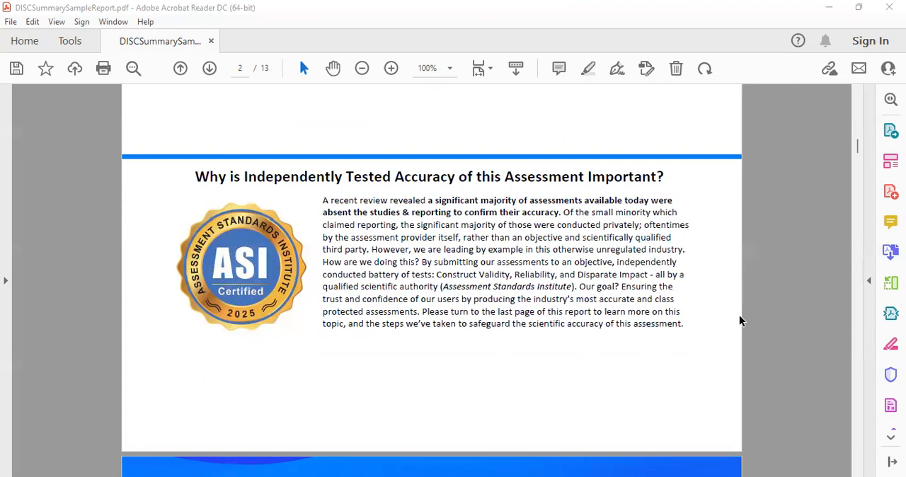
mouse_move(740, 324)
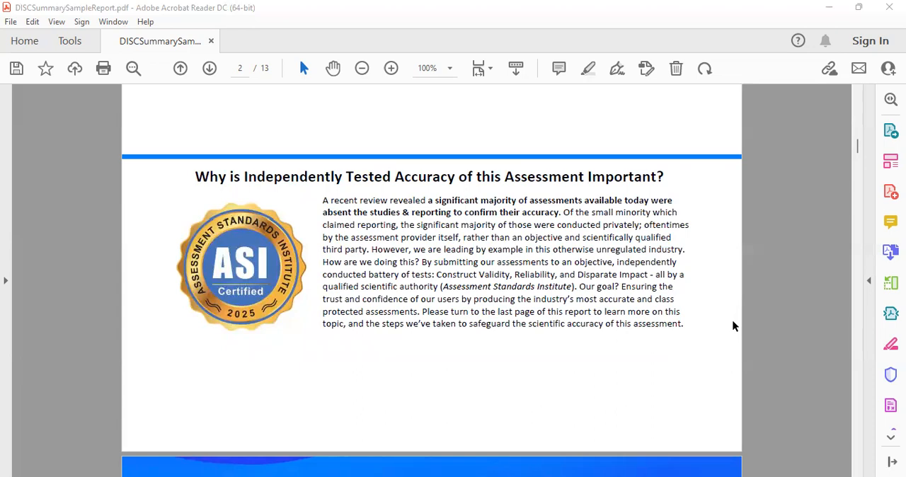
scroll("down", 3)
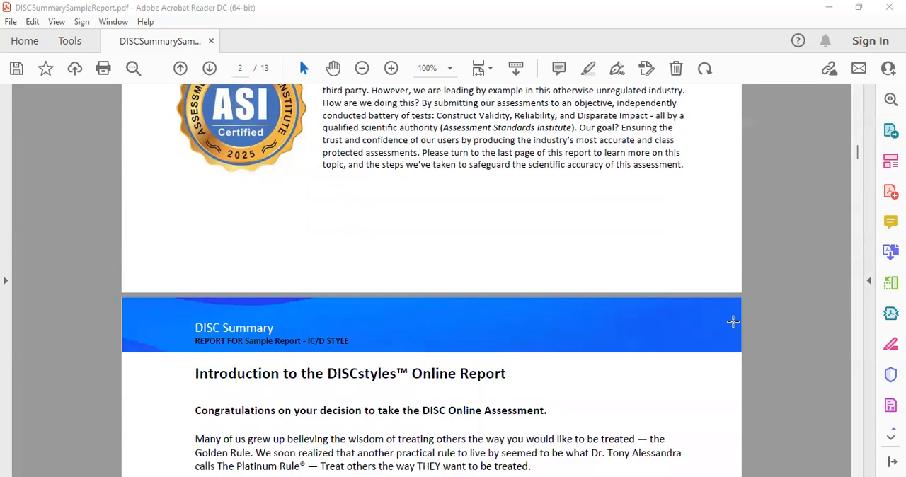
scroll("down", 3)
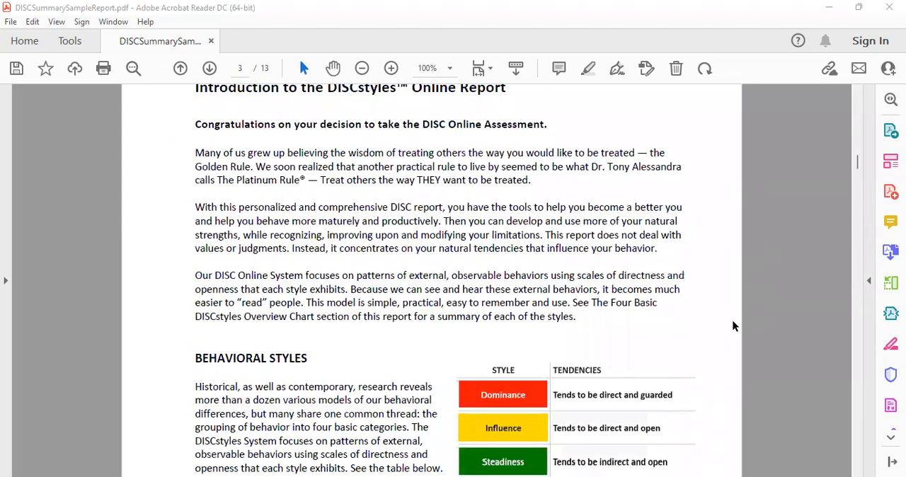
Step: Scroll past the Behavioral Styles table to page 4's Understanding Yourself General Characteristics
scroll("down", 3)
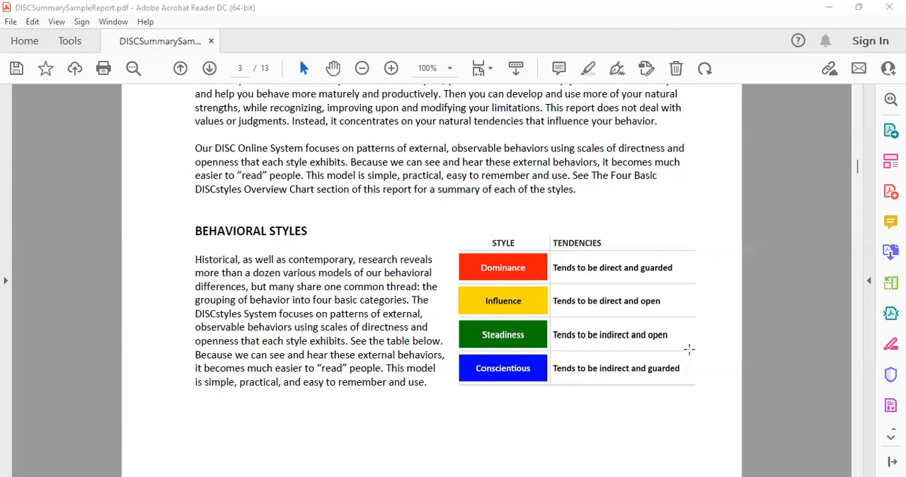
mouse_move(478, 268)
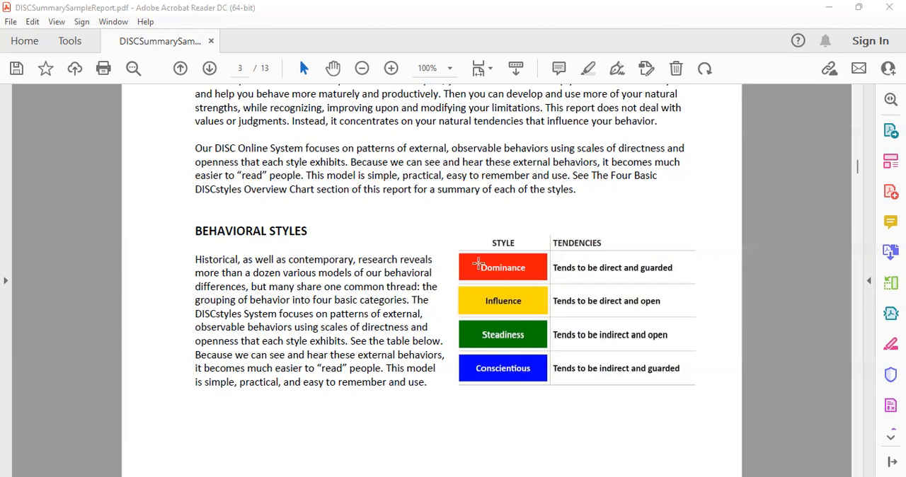
mouse_move(481, 290)
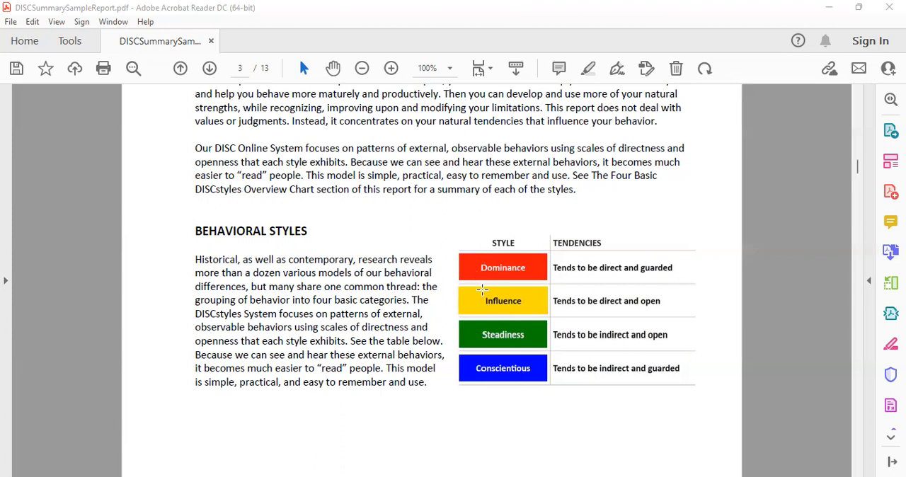
mouse_move(668, 340)
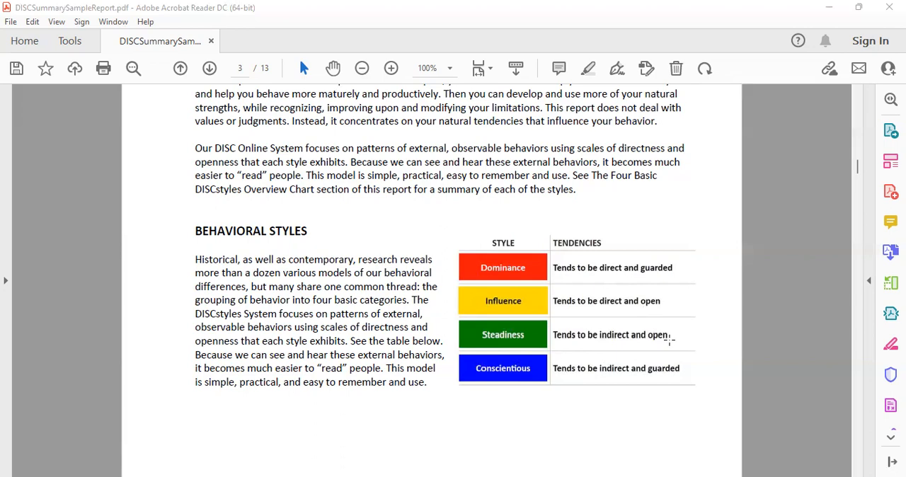
scroll("down", 3)
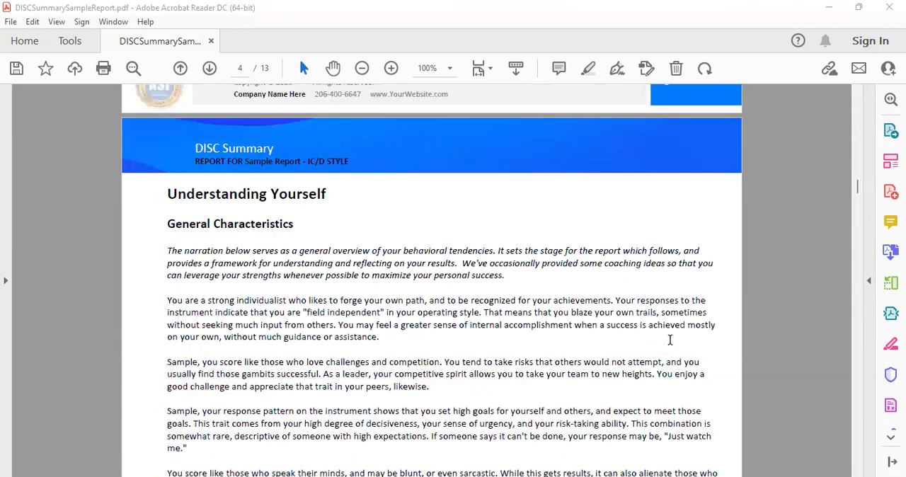
Step: Scroll through the General Characteristics narrative to the Your Strengths page header
scroll("down", 3)
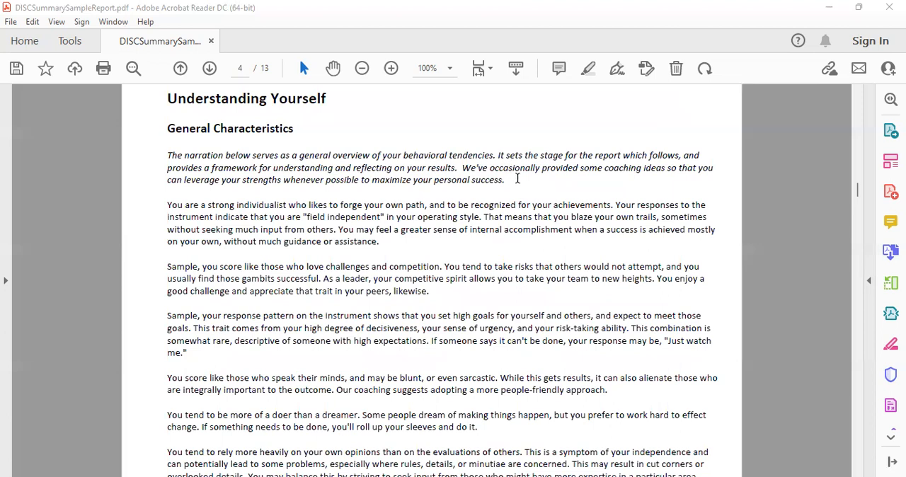
scroll("down", 3)
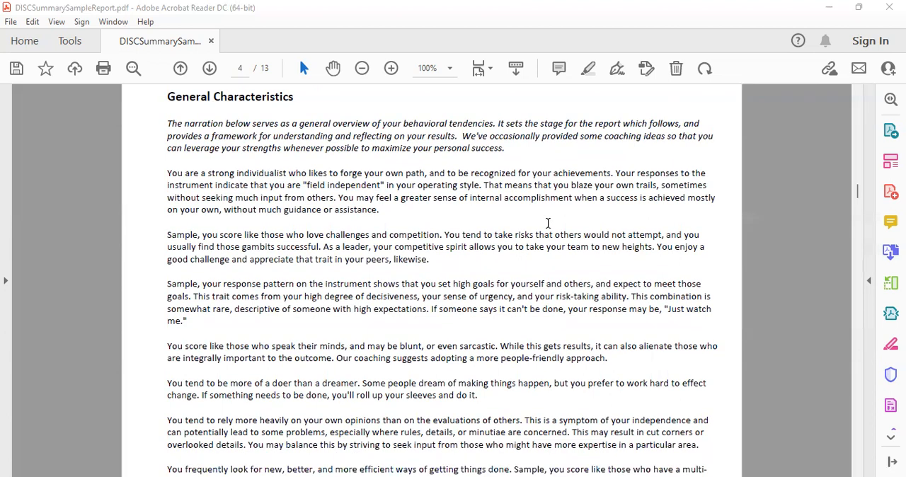
scroll("down", 3)
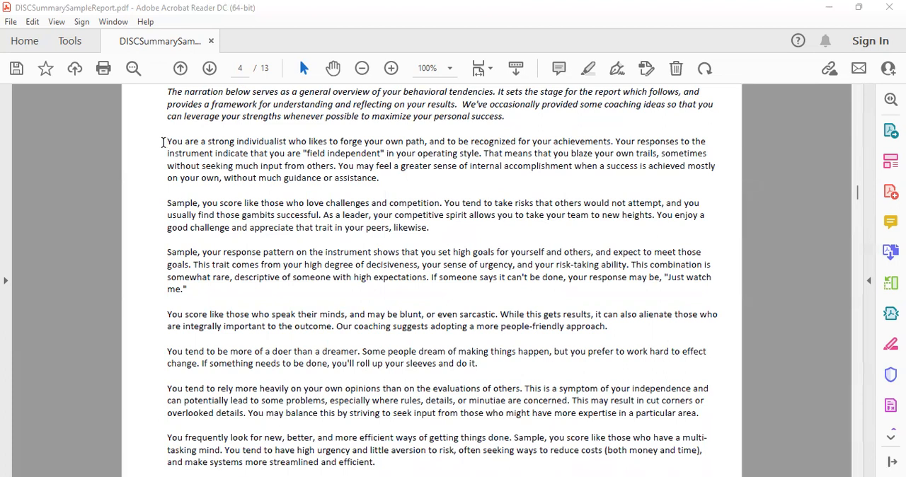
mouse_move(541, 240)
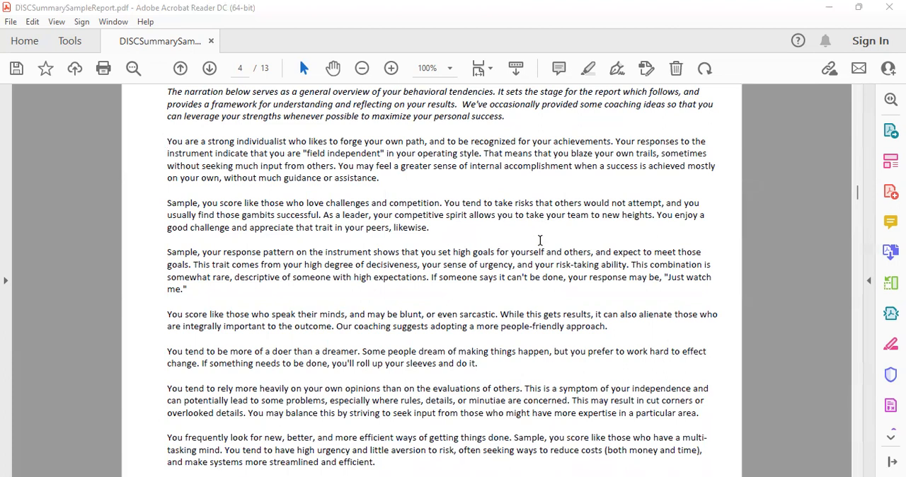
mouse_move(535, 252)
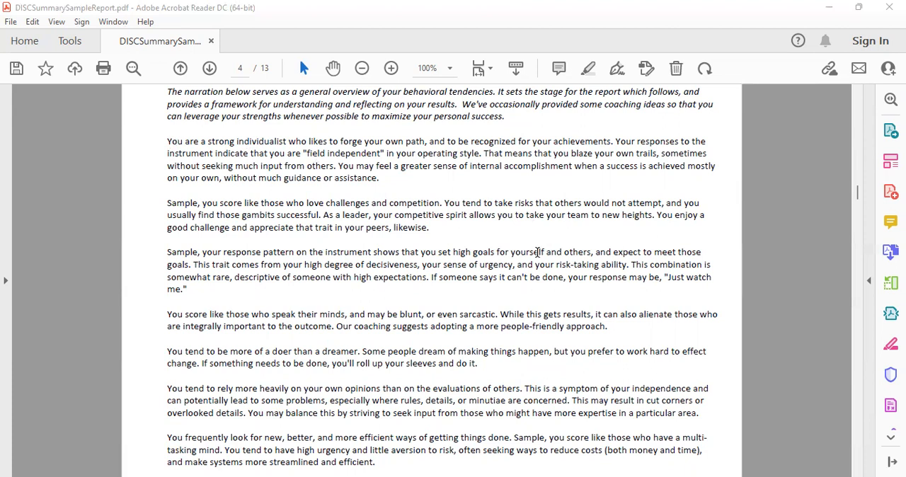
mouse_move(480, 263)
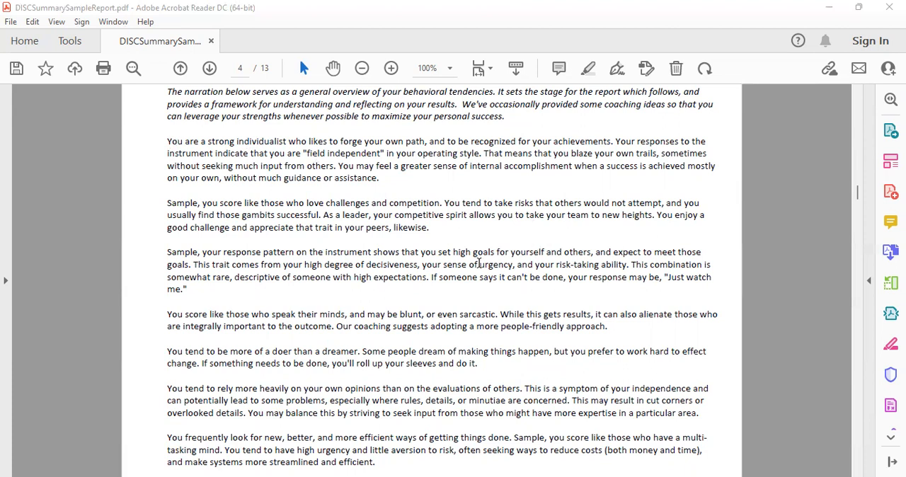
scroll("down", 3)
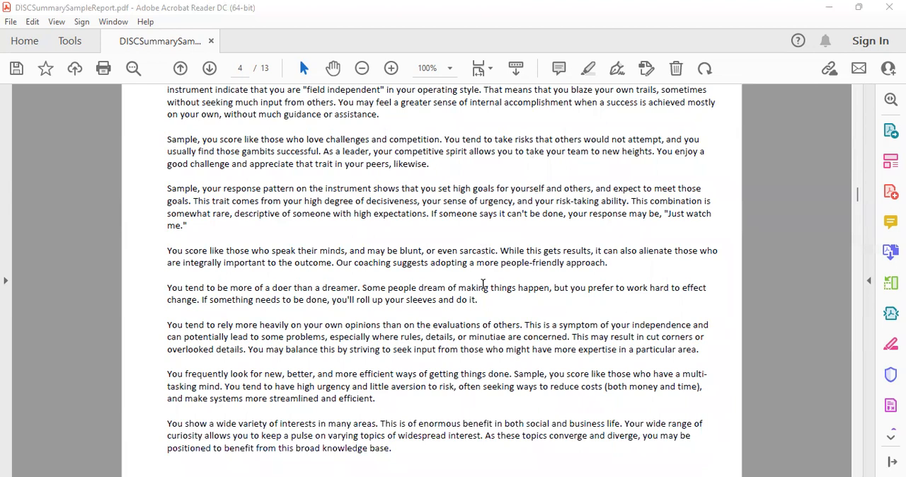
scroll("down", 3)
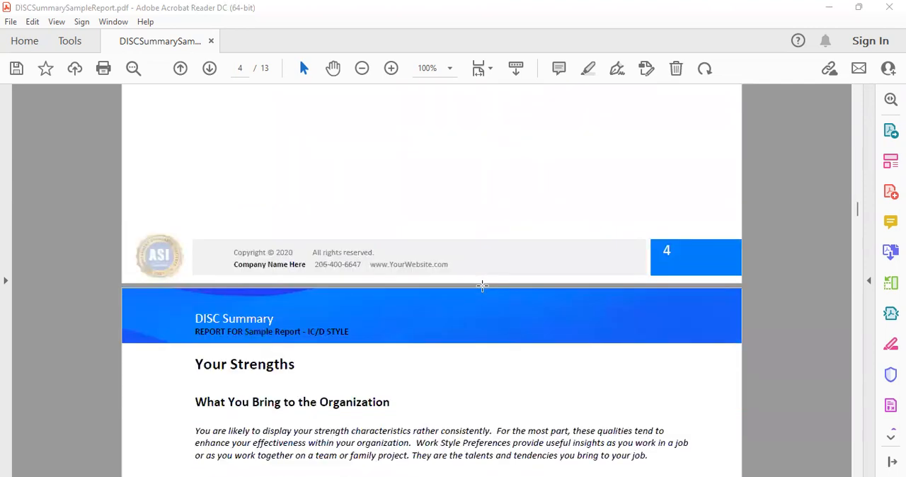
Step: Select the 'impatient or aggressive under pressure' line on page 5 and continue into page 6
scroll("down", 3)
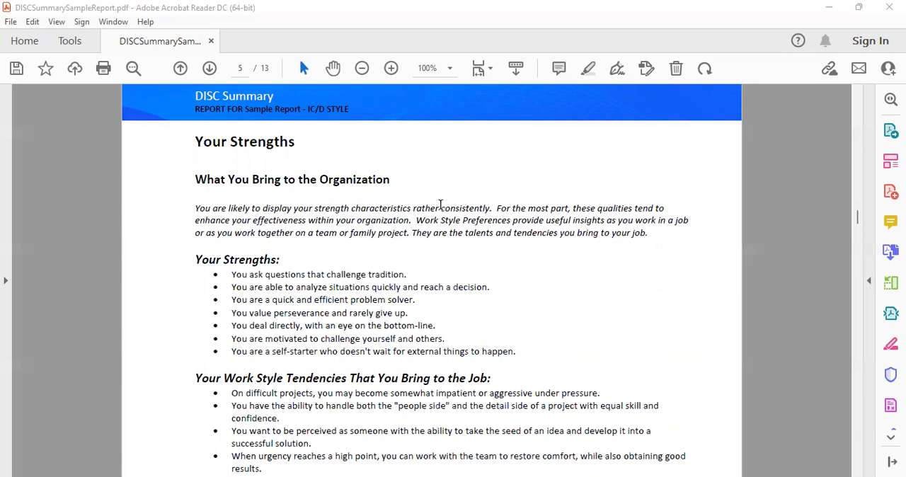
mouse_move(495, 206)
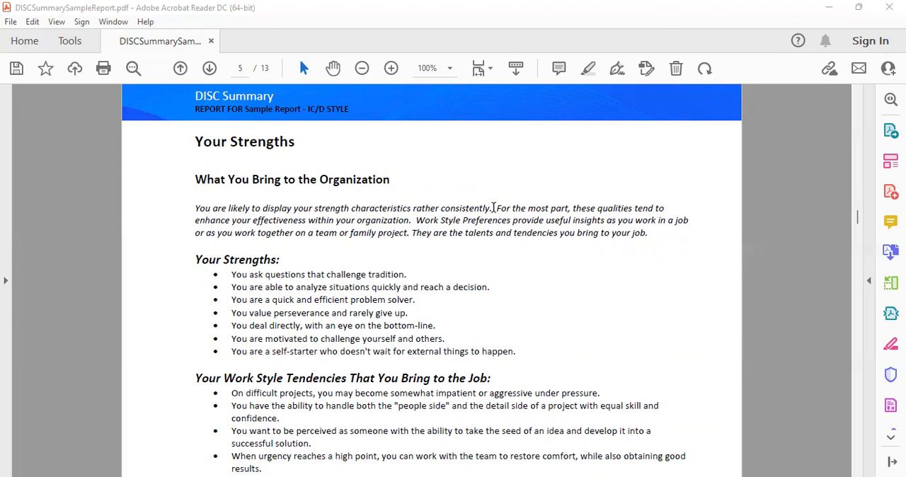
mouse_move(207, 183)
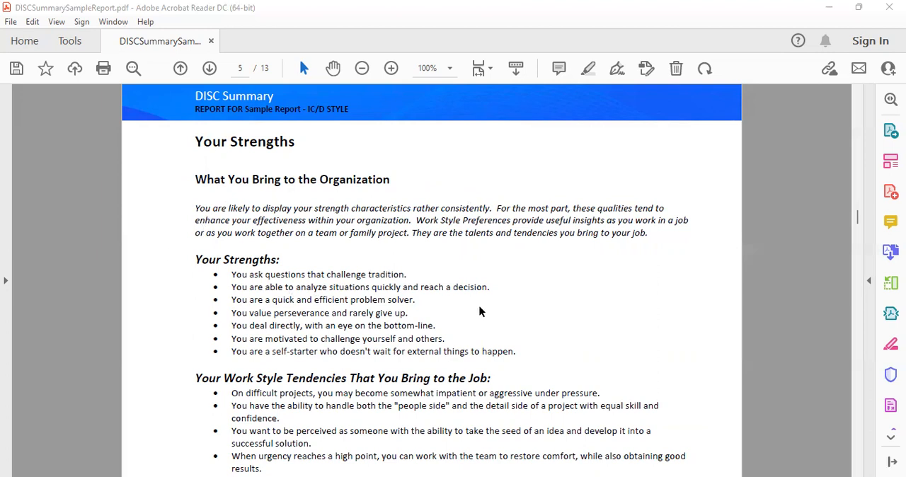
scroll("down", 3)
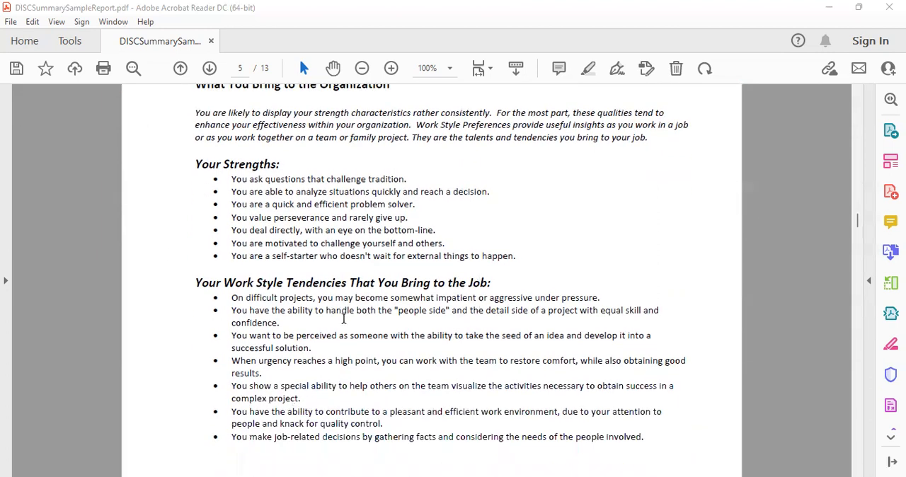
mouse_move(556, 274)
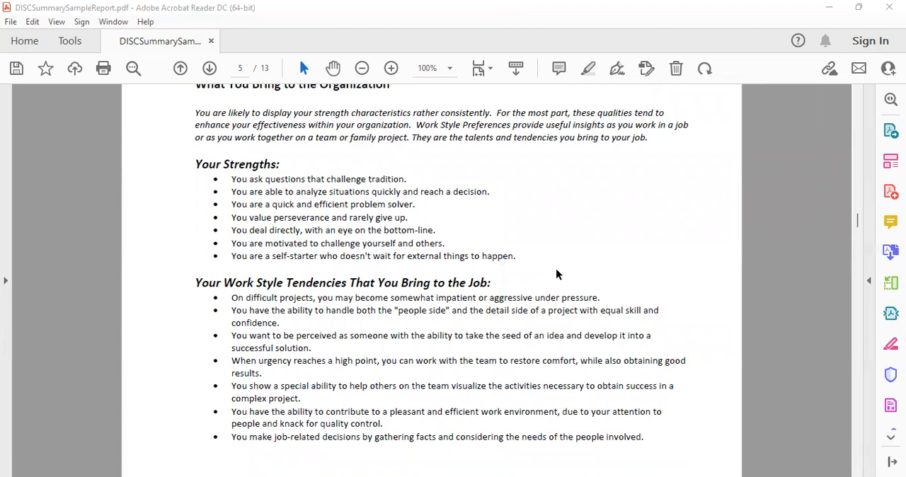
mouse_move(644, 292)
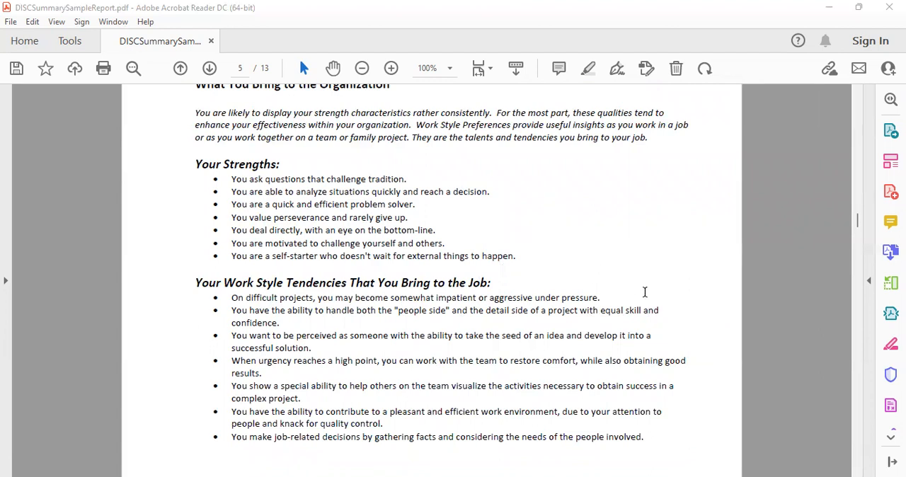
mouse_move(232, 300)
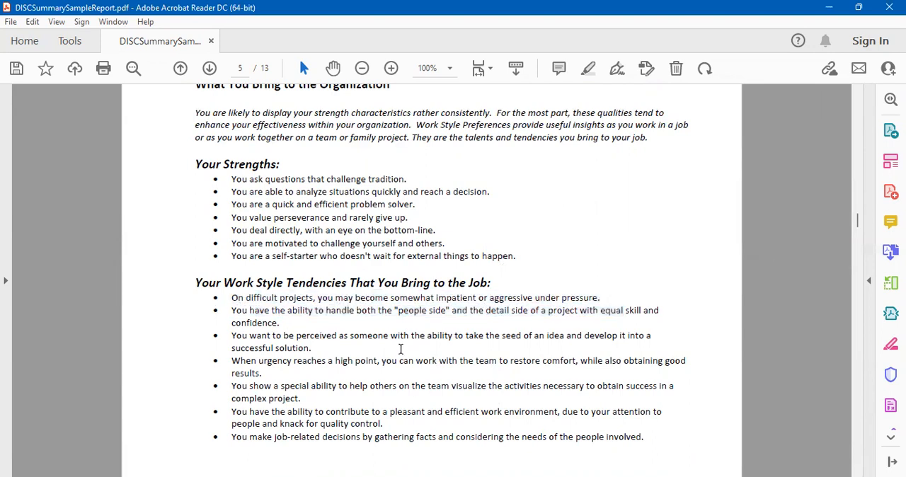
left_click_drag(319, 297, 598, 297)
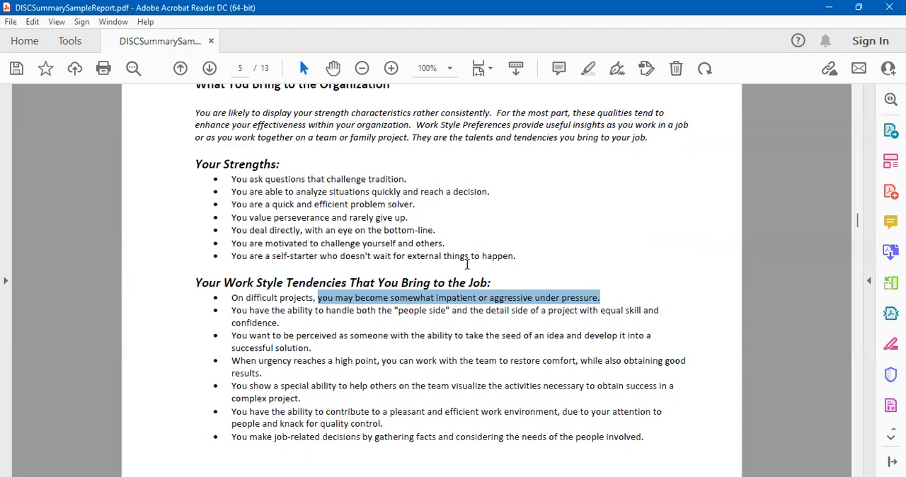
mouse_move(526, 306)
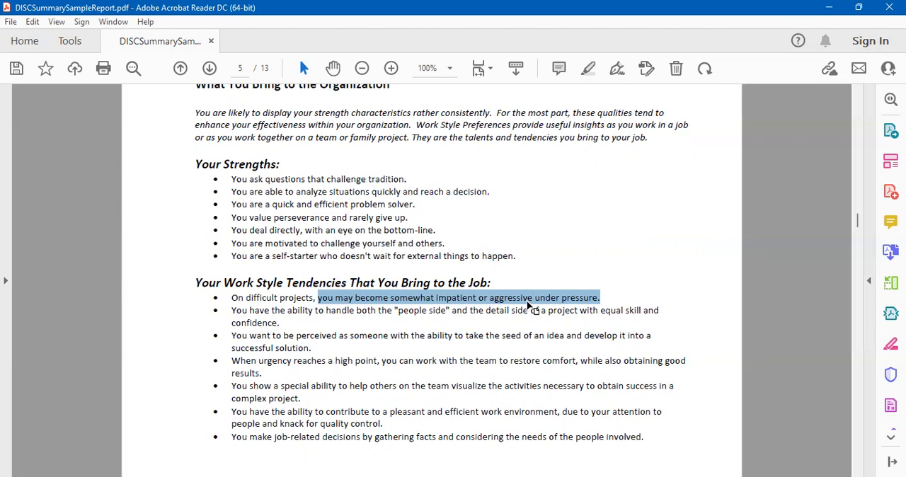
scroll("down", 3)
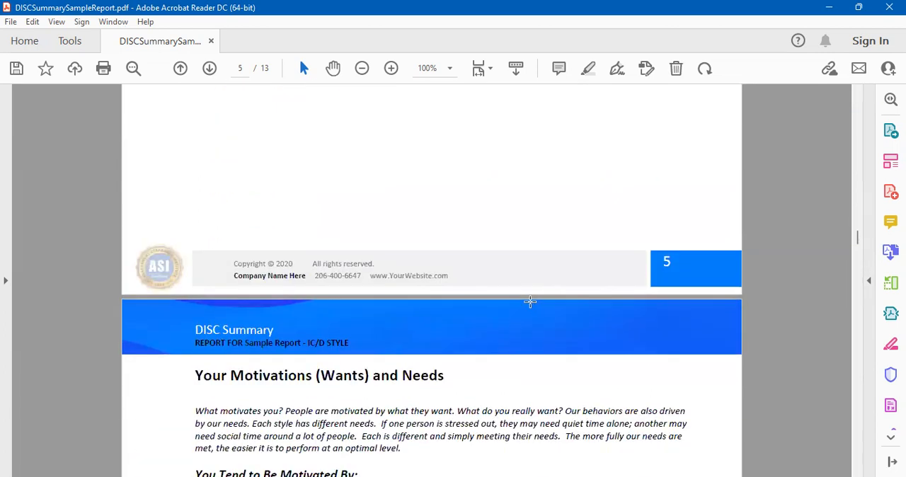
Step: Select the 'Awards that recognize ability, competence, or achievements' motivation line on page 6
scroll("down", 3)
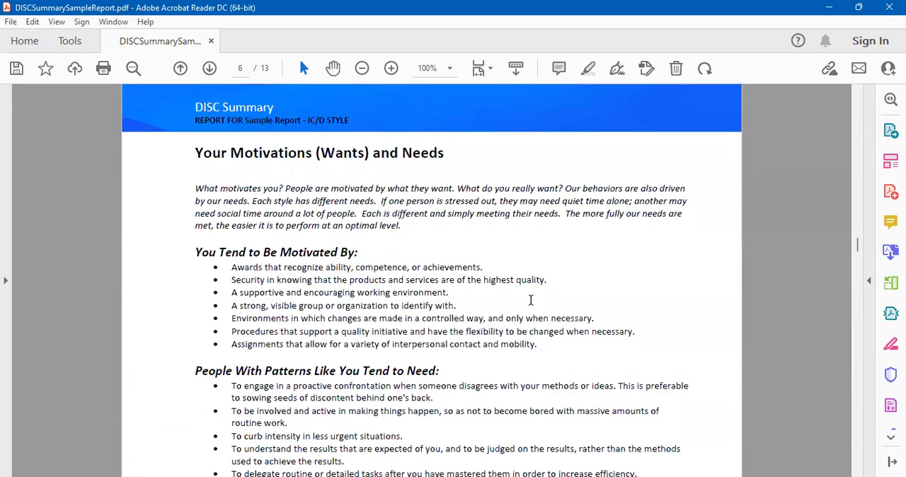
mouse_move(527, 300)
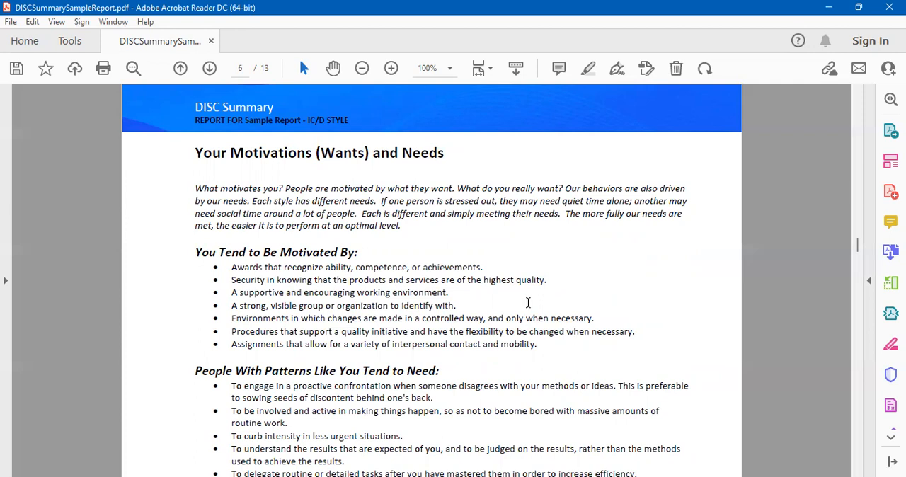
mouse_move(527, 304)
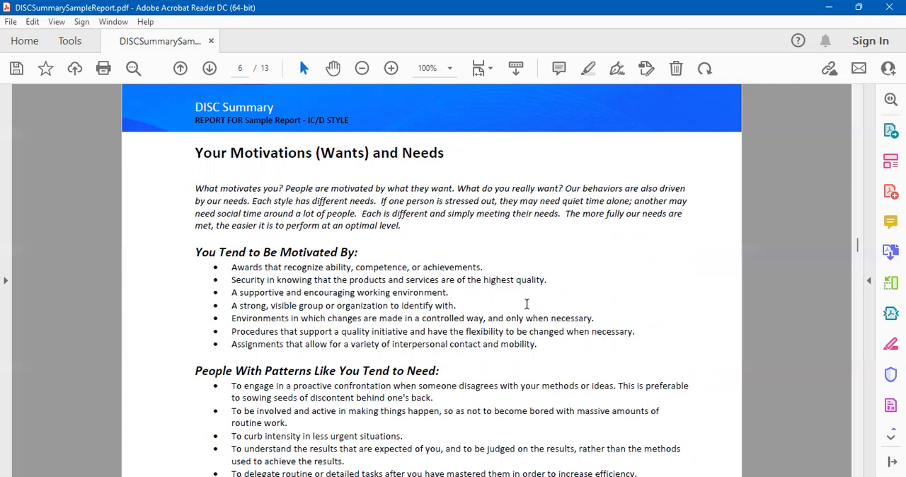
double_click(244, 267)
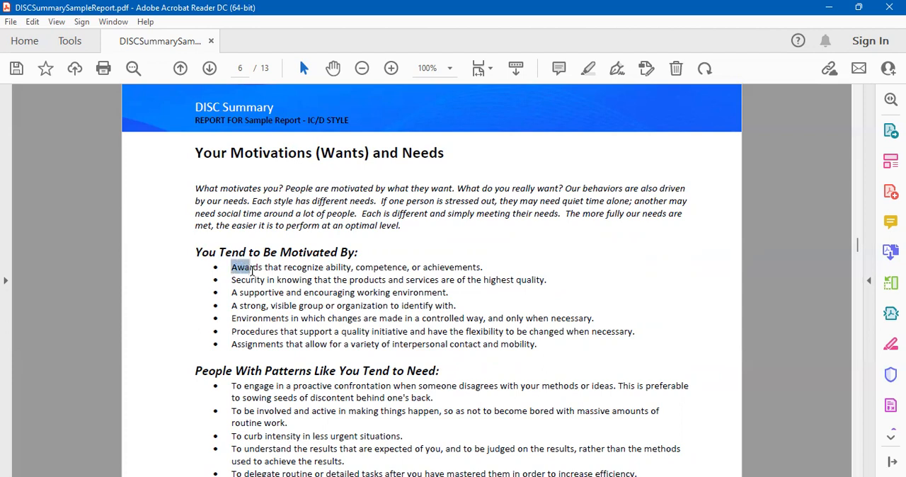
left_click_drag(232, 268, 515, 279)
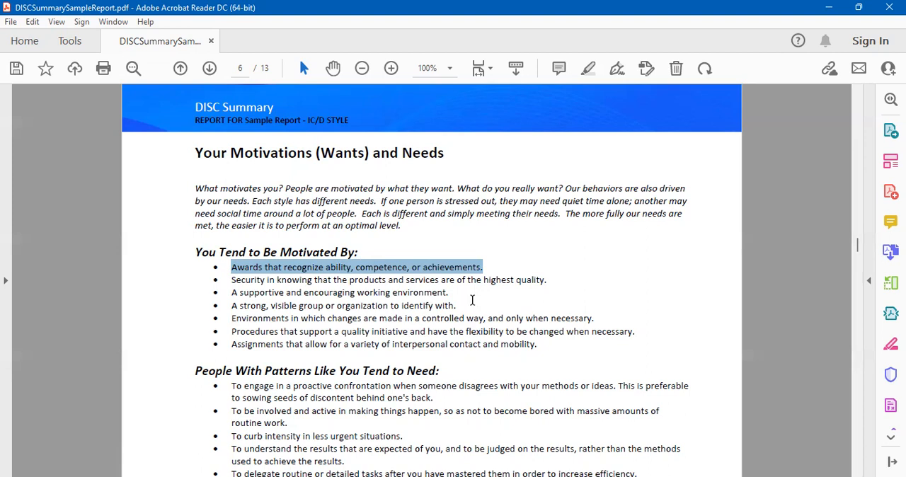
mouse_move(382, 164)
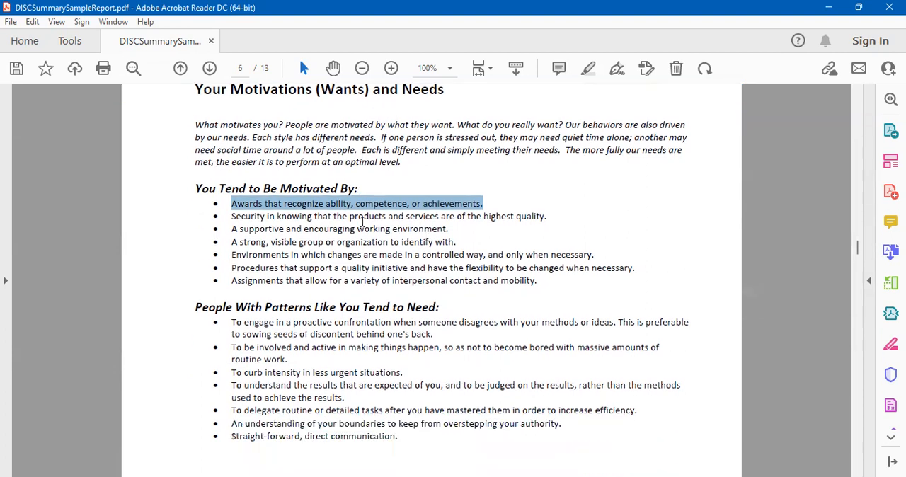
scroll("down", 3)
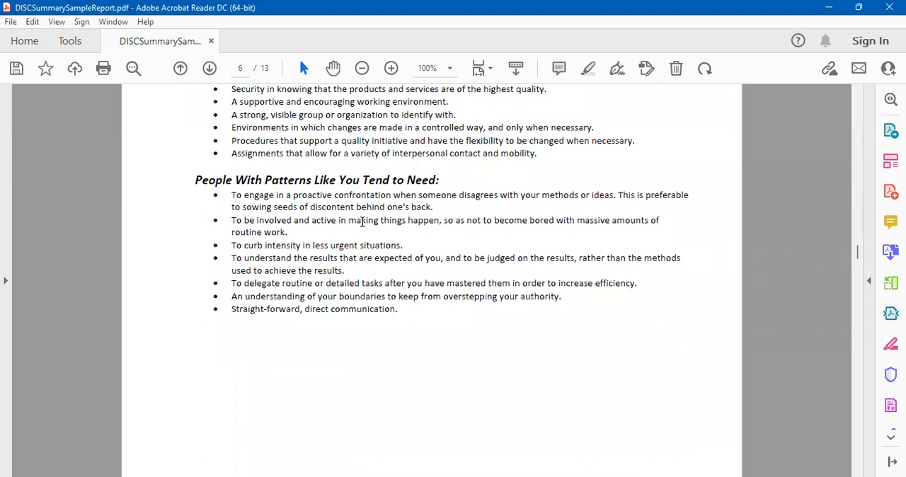
Step: Select all eight bullets under People With Patterns Like You Tend to Need
left_click_drag(195, 180, 361, 180)
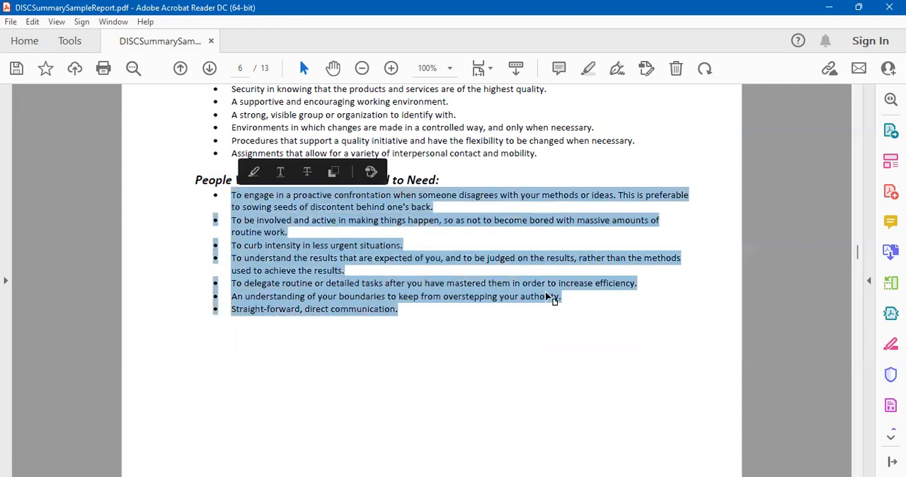
mouse_move(517, 300)
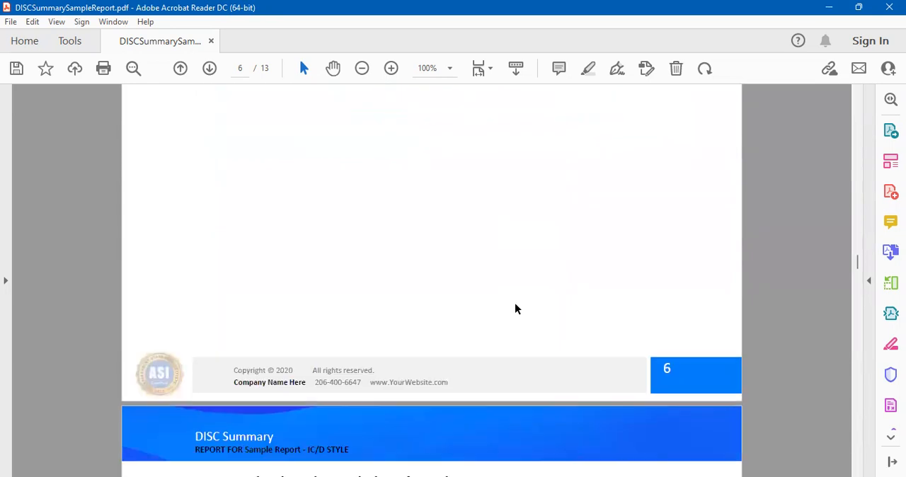
Step: Select the word 'DO' in the page 7 Communication Tips heading and move on to The D Style page
scroll("down", 3)
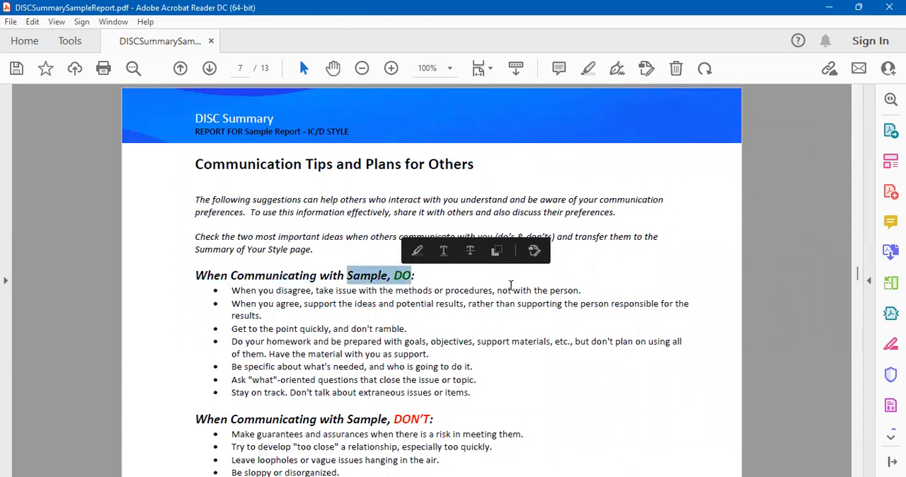
scroll("down", 3)
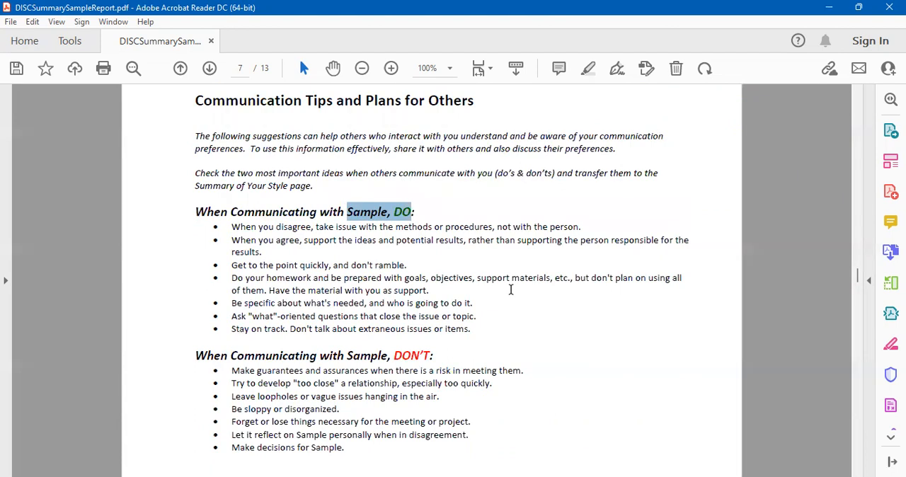
mouse_move(365, 235)
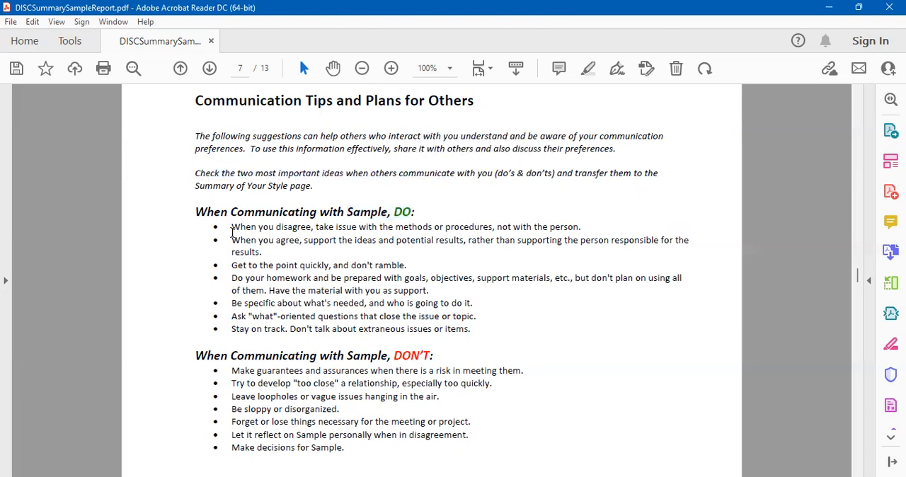
mouse_move(515, 330)
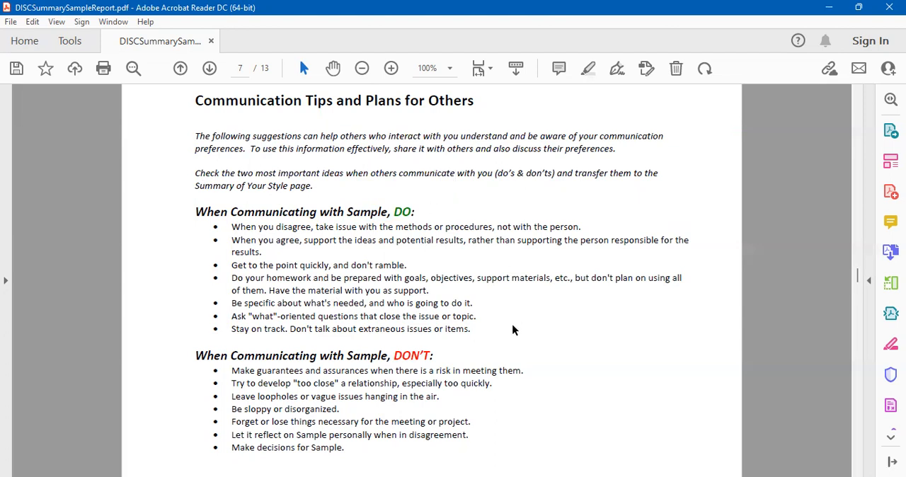
mouse_move(363, 222)
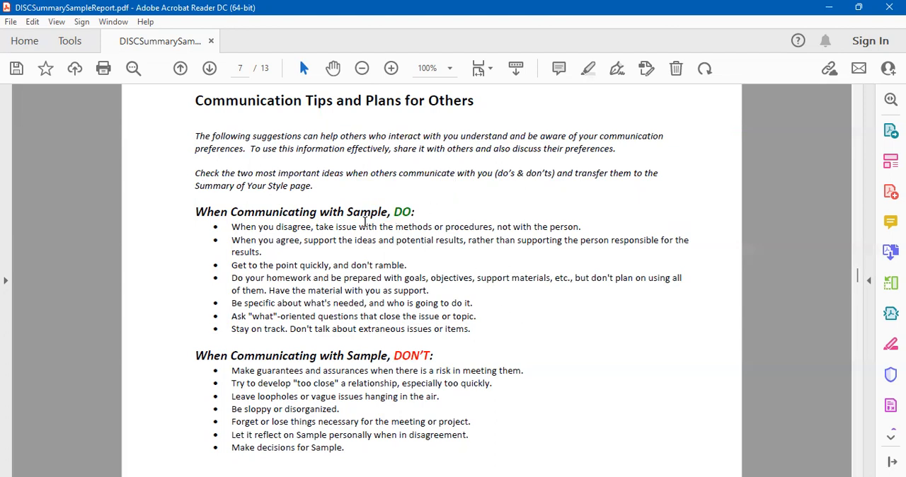
mouse_move(396, 213)
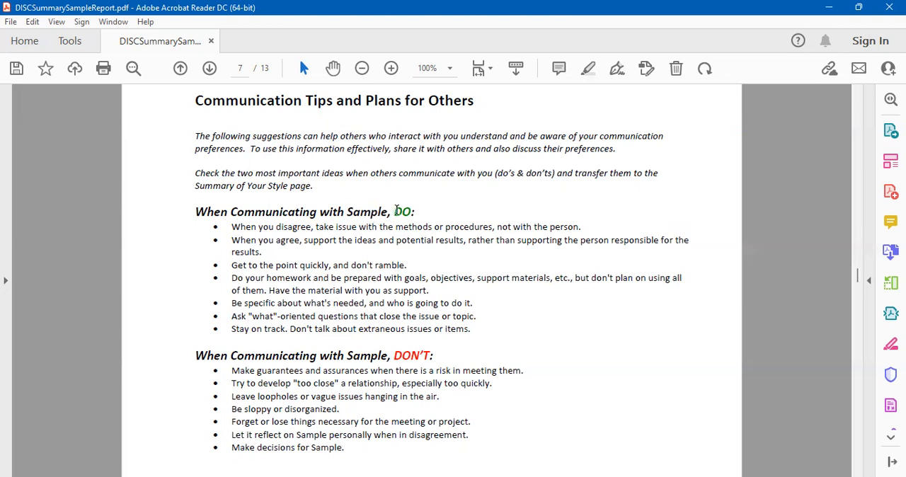
double_click(402, 211)
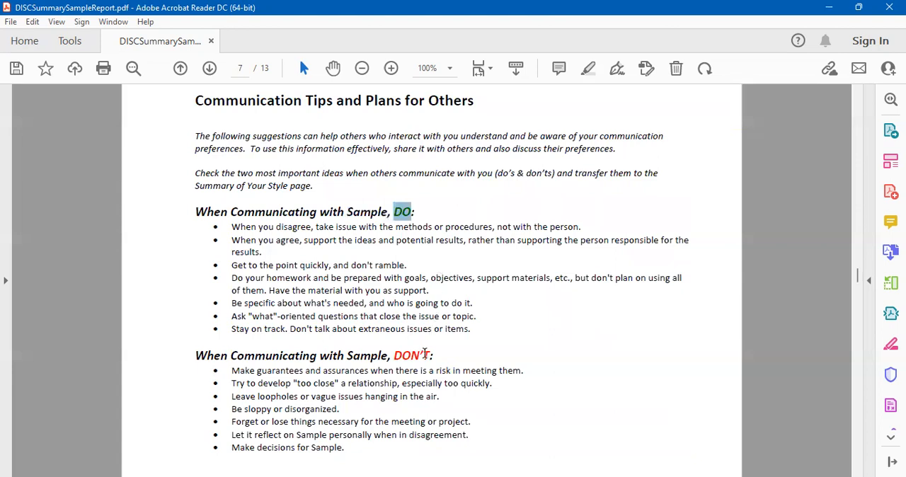
mouse_move(191, 244)
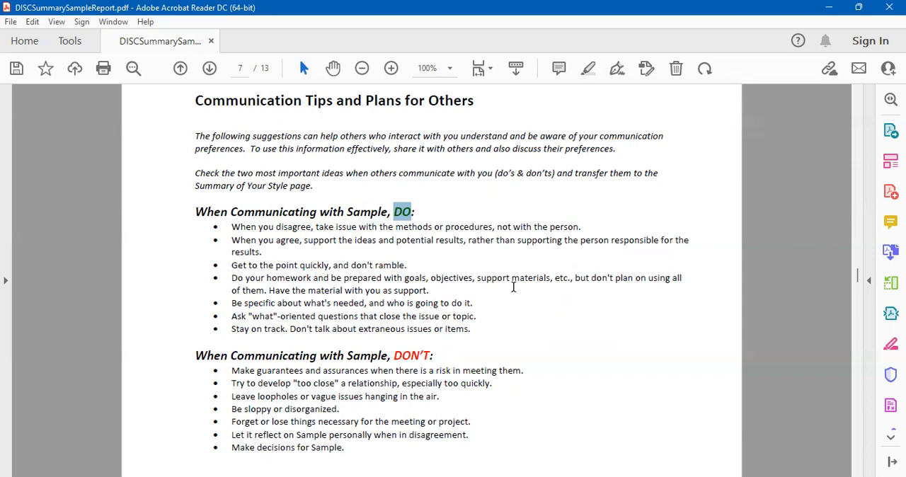
scroll("down", 3)
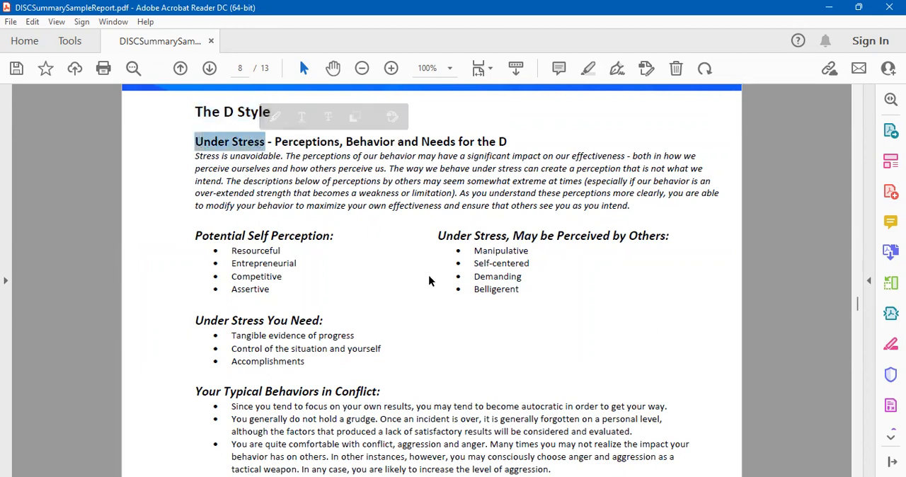
Step: Select the Under Stress, May be Perceived by Others heading and the Control of the situation line on page 8
double_click(262, 235)
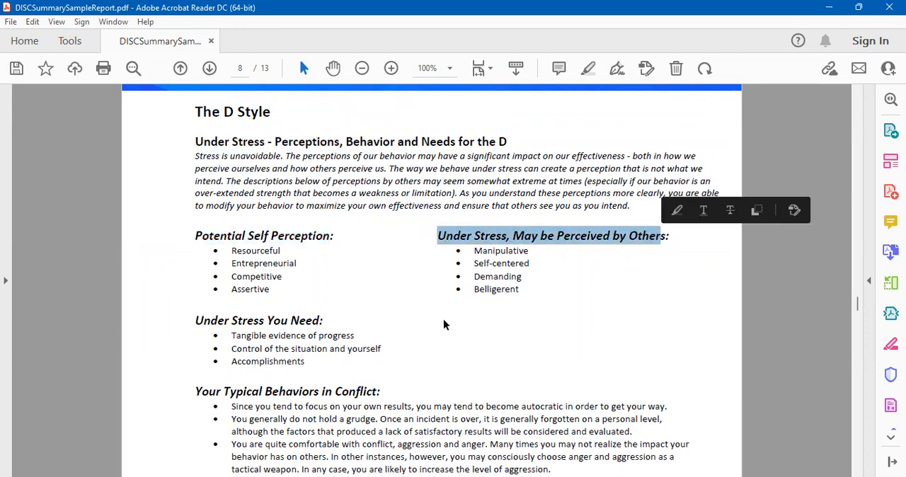
scroll("down", 3)
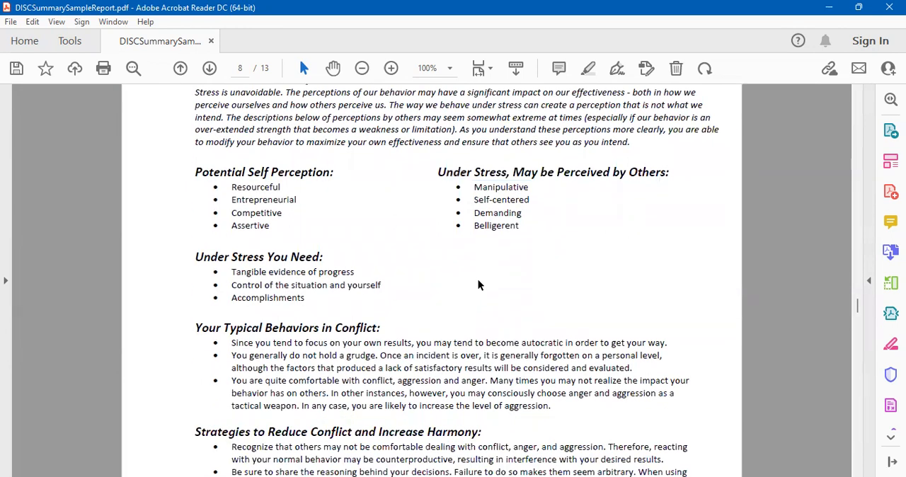
mouse_move(198, 261)
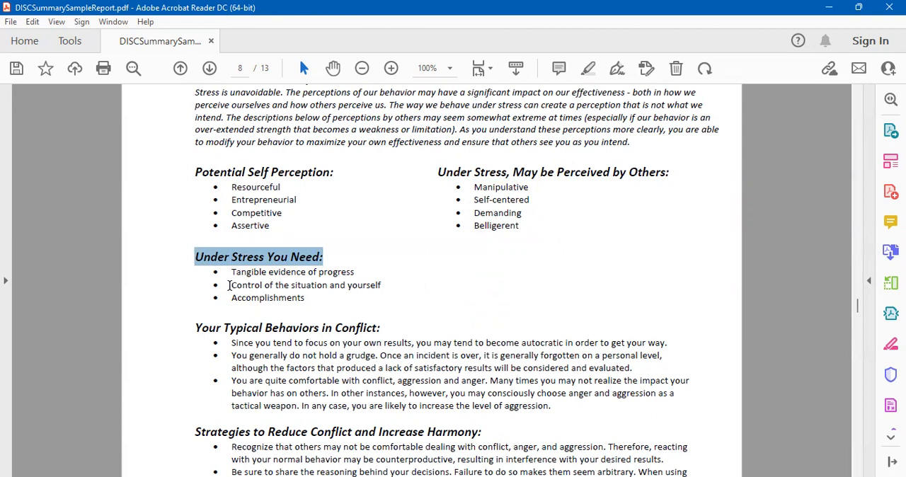
double_click(306, 285)
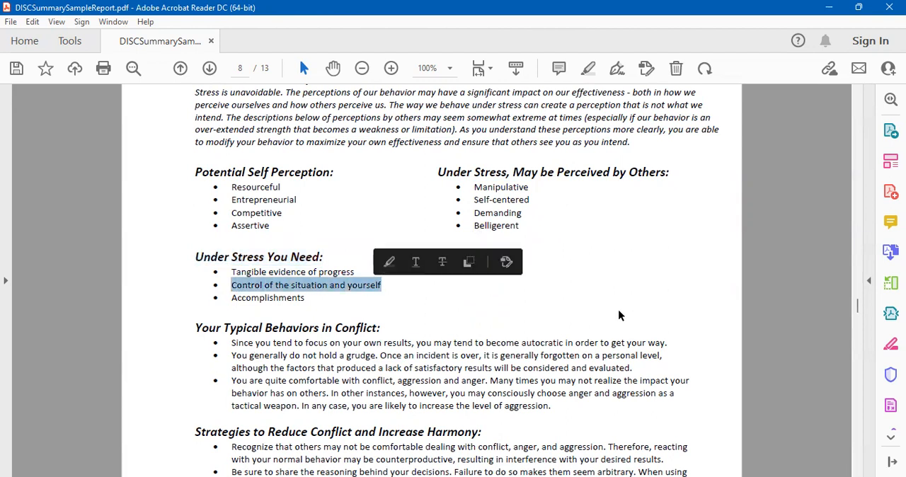
left_click(621, 316)
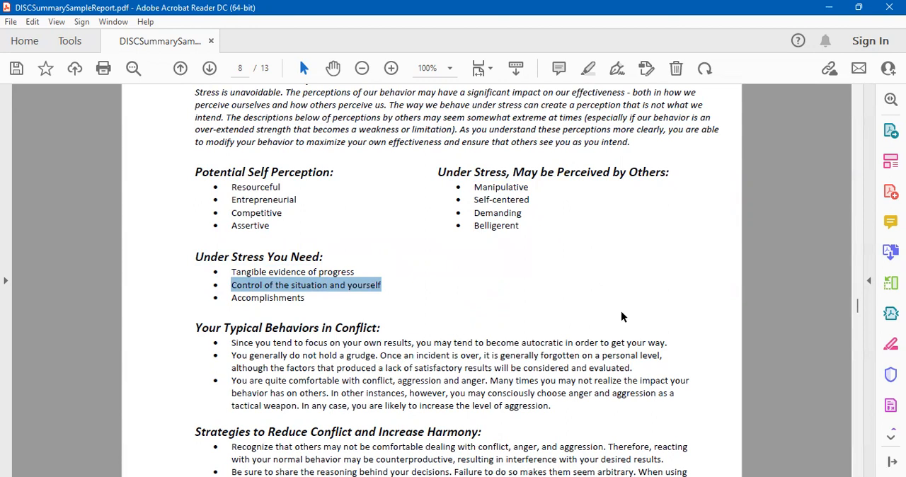
Step: Scroll past the conflict sections to page 9's Potential Areas for Improvement
scroll("down", 3)
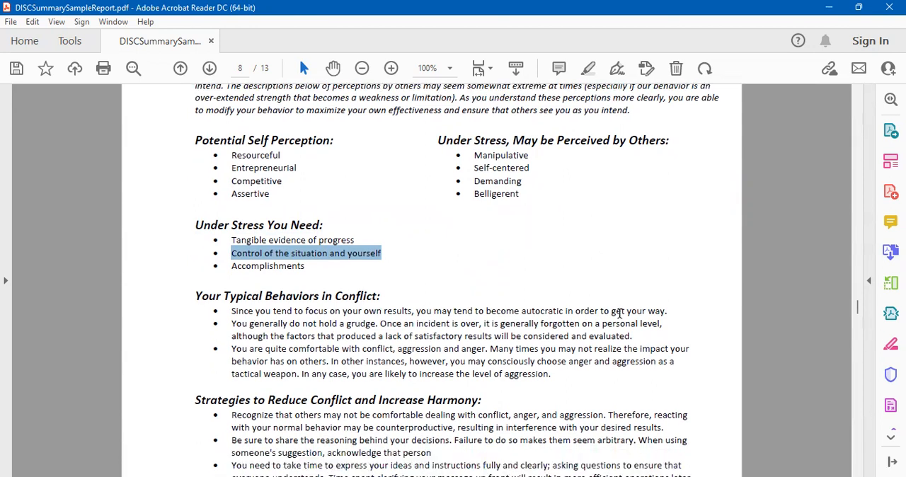
scroll("down", 3)
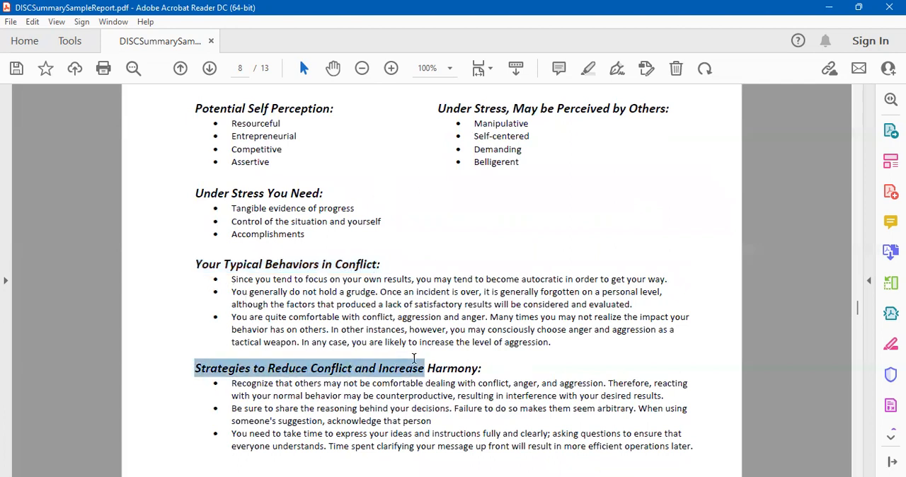
scroll("down", 3)
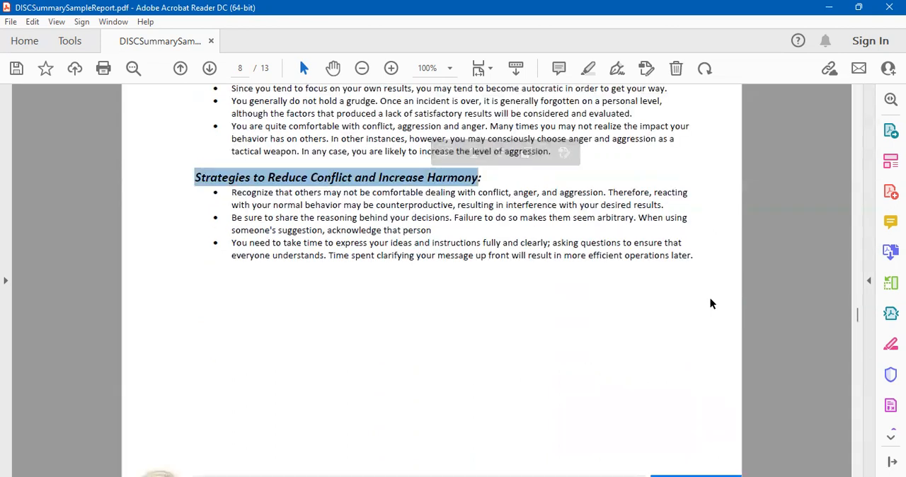
scroll("down", 3)
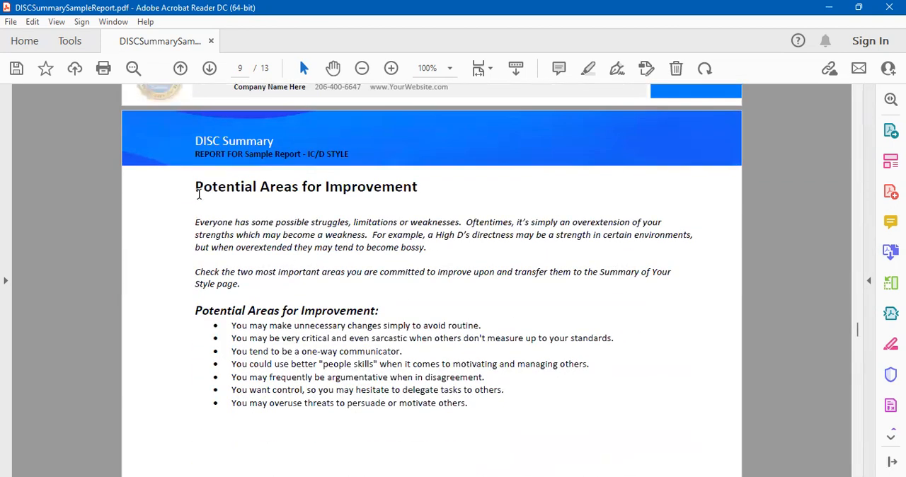
Step: Select the 'Check the two most important' sentence, then scroll past page 9 to page 10's DISCstyles Graphs heading
double_click(306, 186)
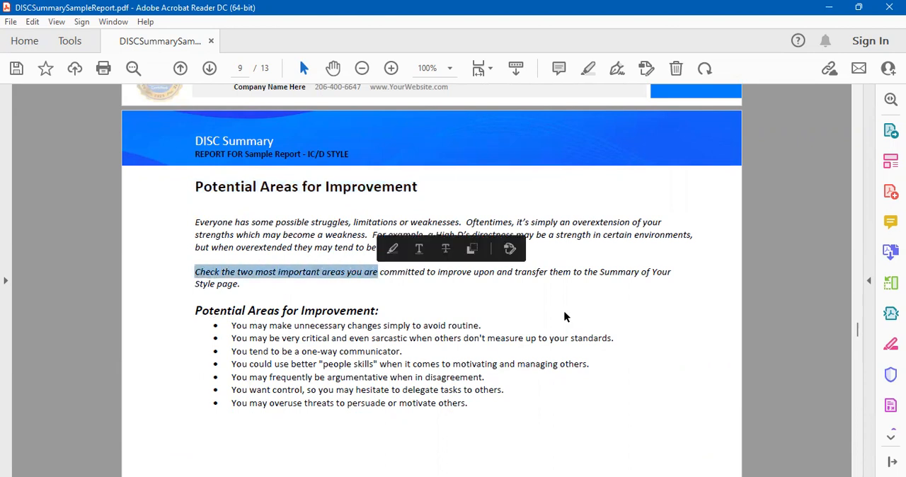
left_click(565, 317)
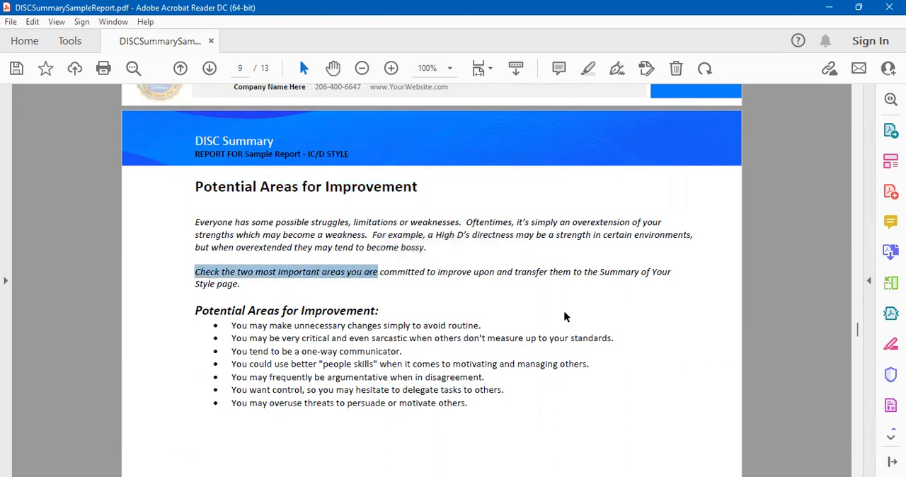
scroll("down", 3)
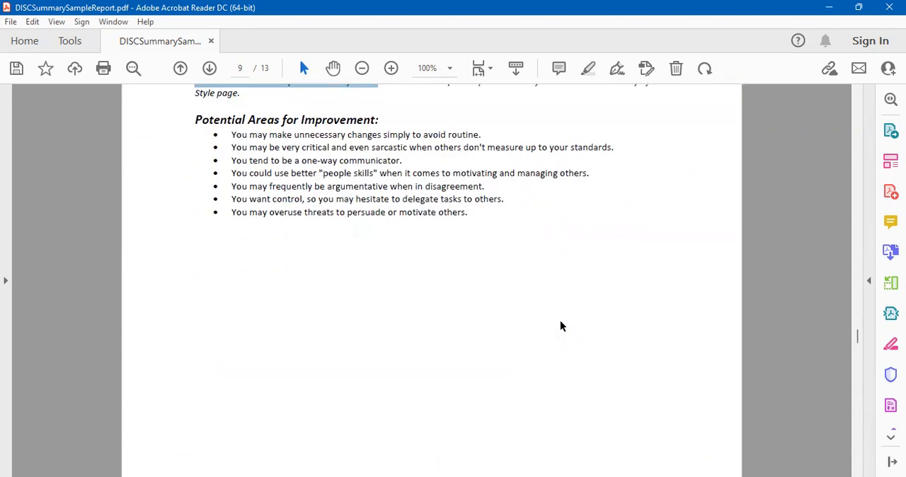
scroll("down", 3)
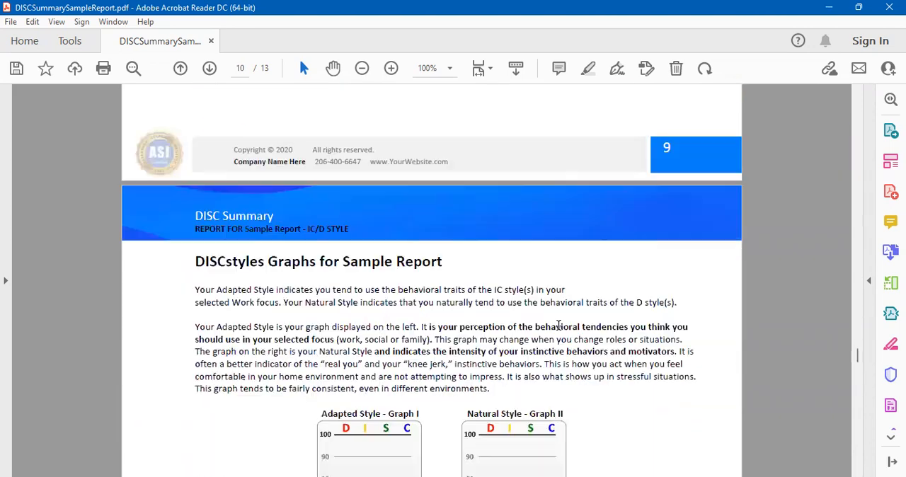
Step: Scroll until Graph I and Graph II are fully visible and select 'Natural' in the Graph II heading
scroll("down", 3)
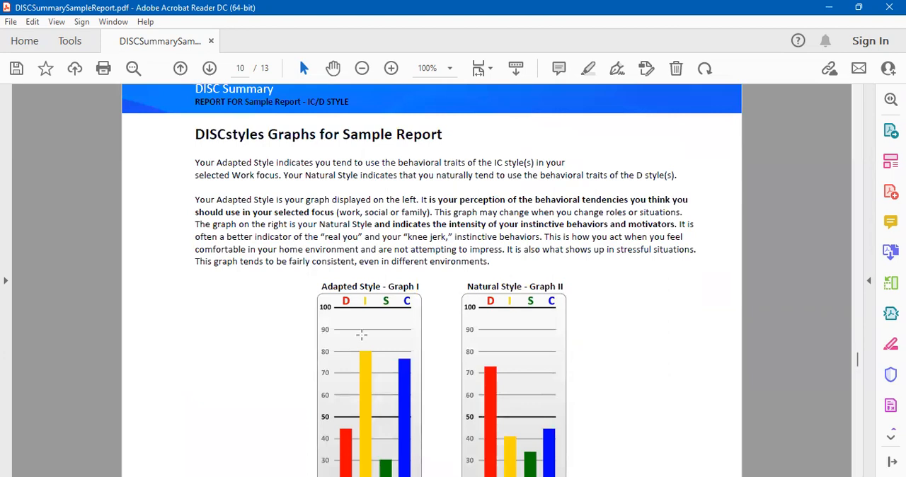
mouse_move(705, 233)
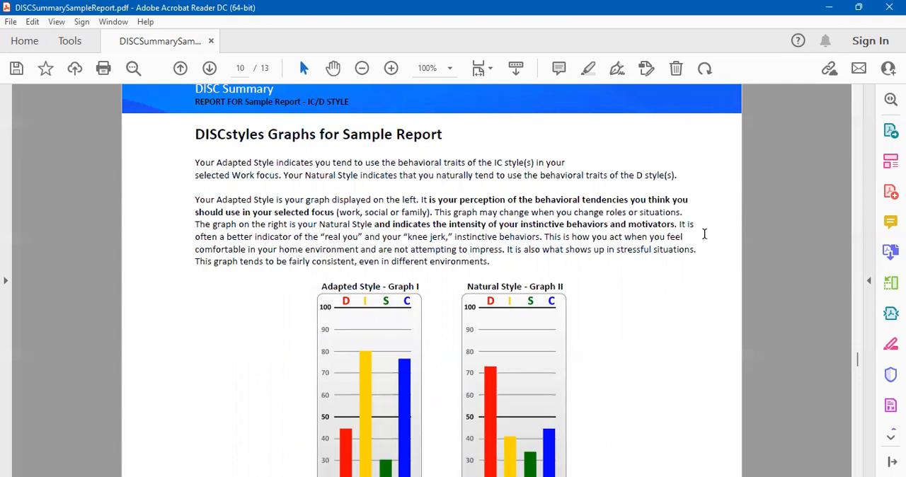
scroll("down", 3)
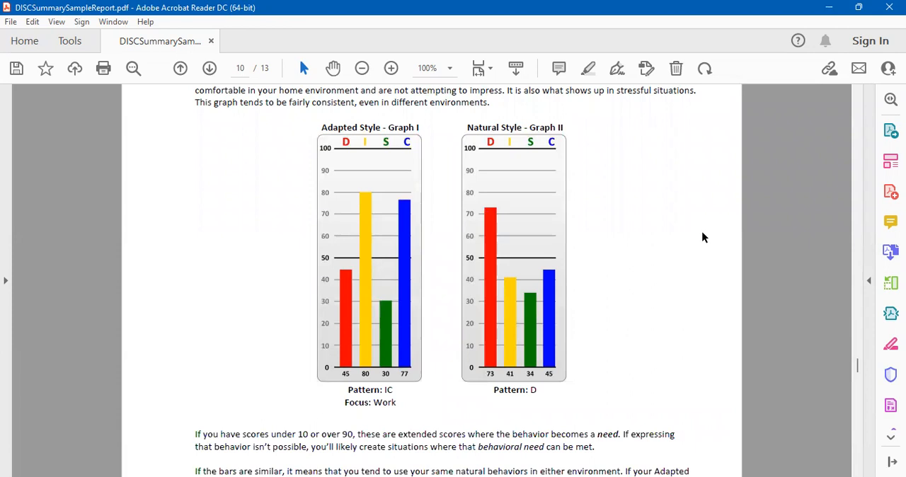
mouse_move(702, 239)
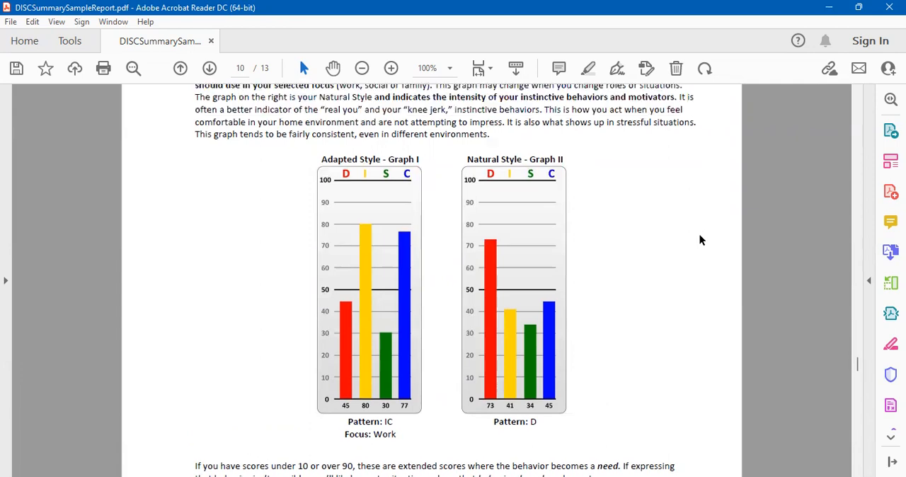
scroll("down", 3)
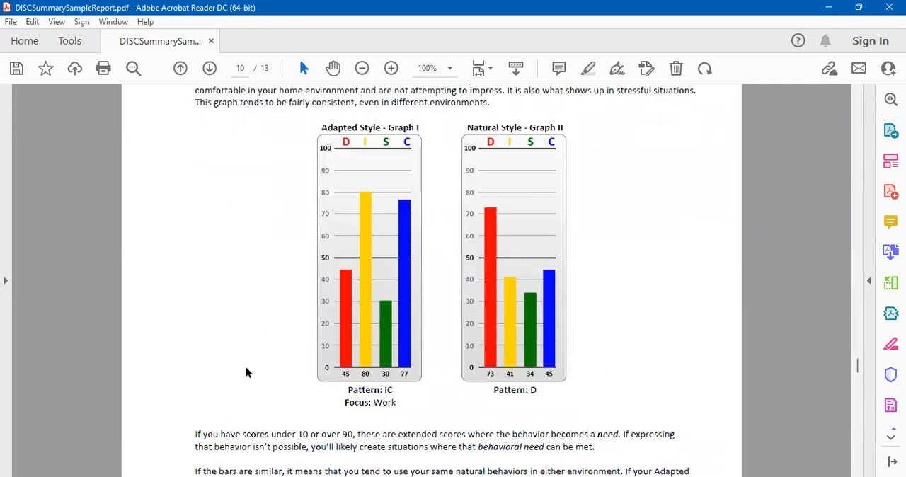
mouse_move(716, 304)
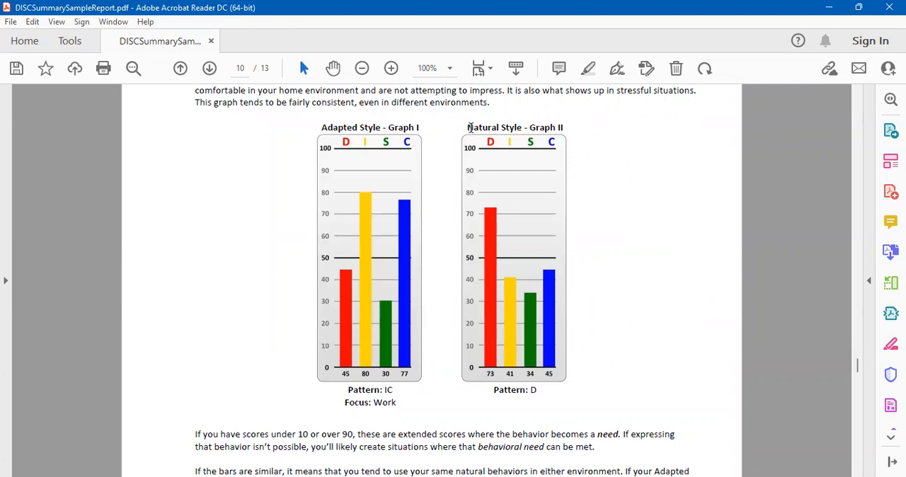
double_click(515, 128)
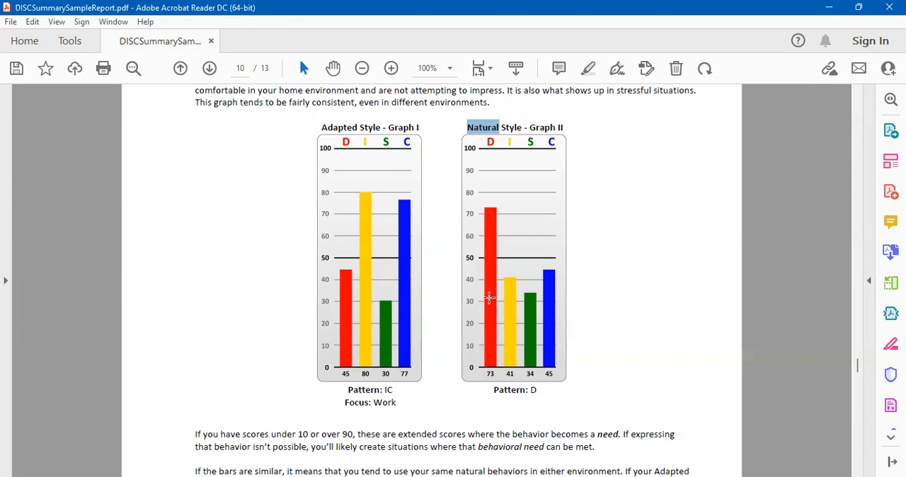
mouse_move(487, 315)
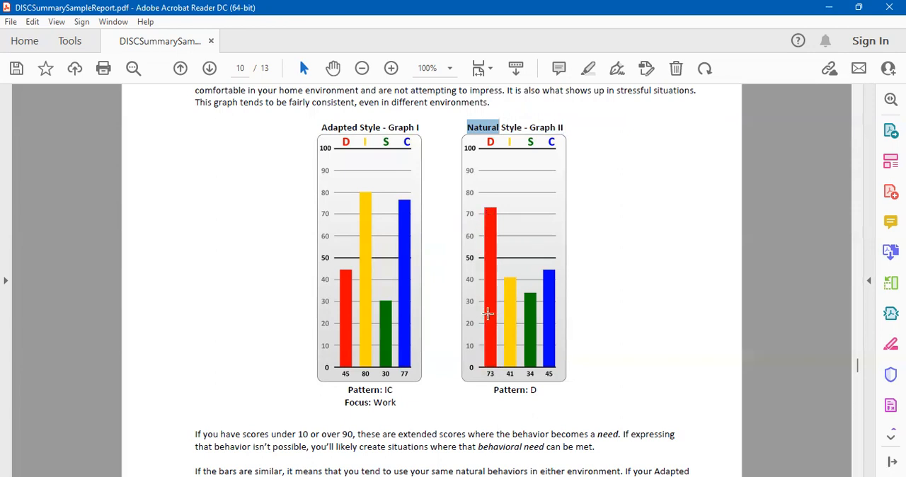
mouse_move(324, 348)
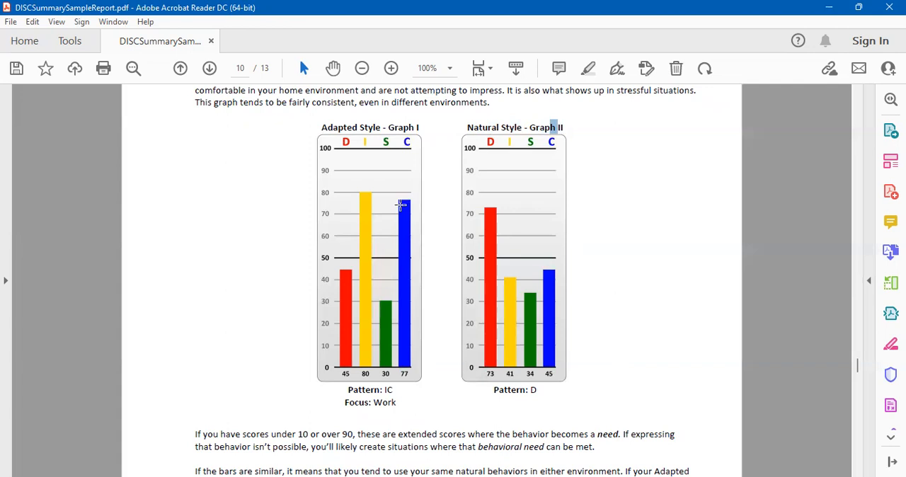
mouse_move(674, 234)
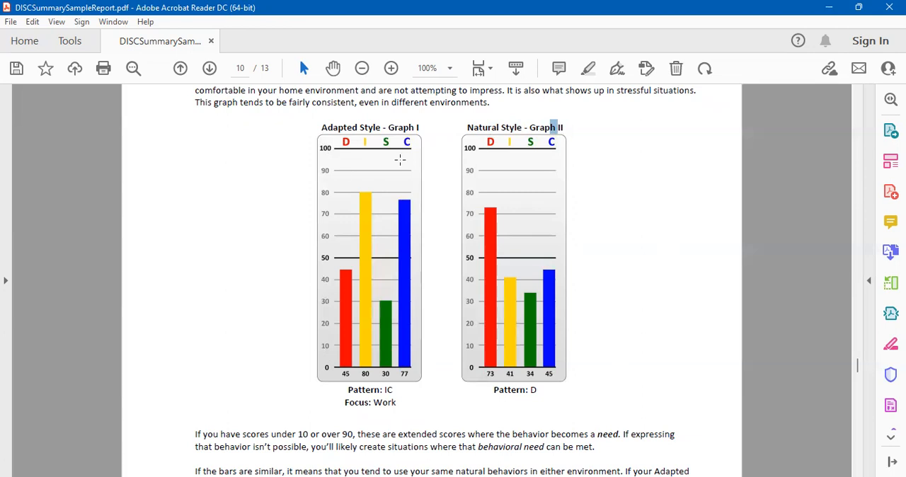
mouse_move(521, 225)
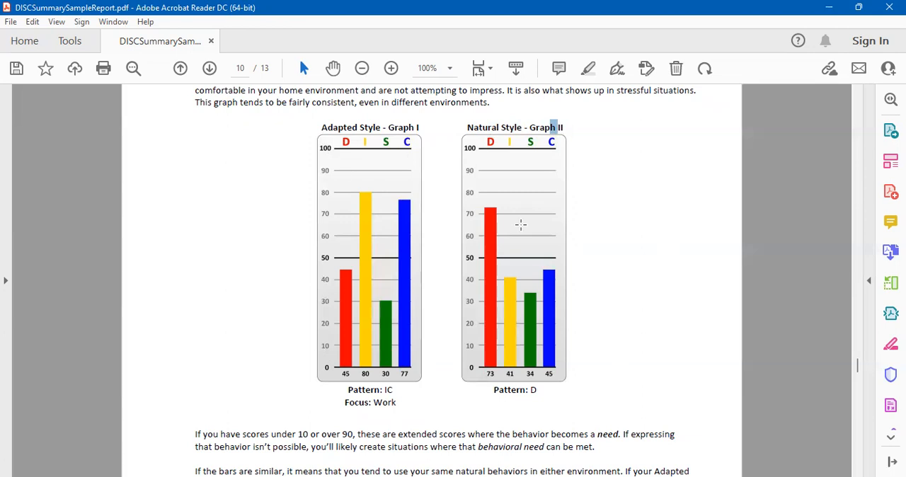
mouse_move(547, 241)
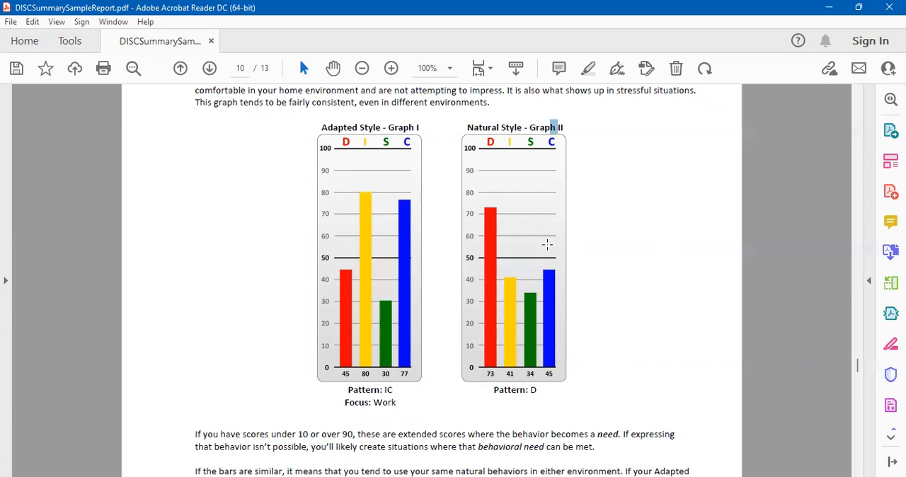
Step: Scroll below both graphs to the paragraphs on extended scores and similar versus differing bars
scroll("down", 3)
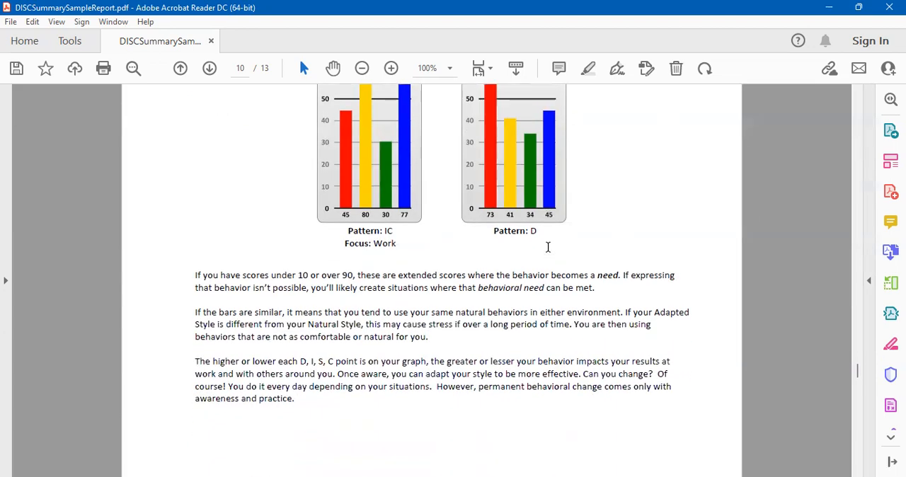
Step: Scroll through page 11's Scoring Legend and behavioral wheel down to the Natural and Adapted Style key
scroll("down", 3)
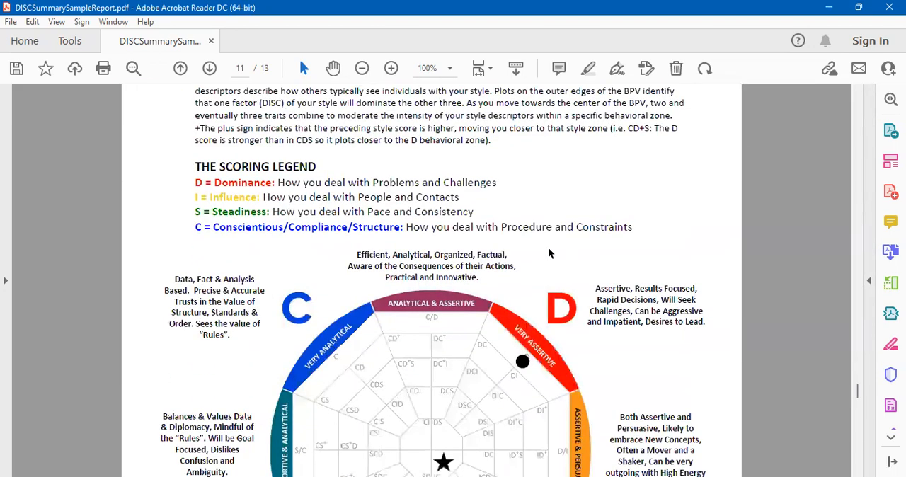
scroll("down", 3)
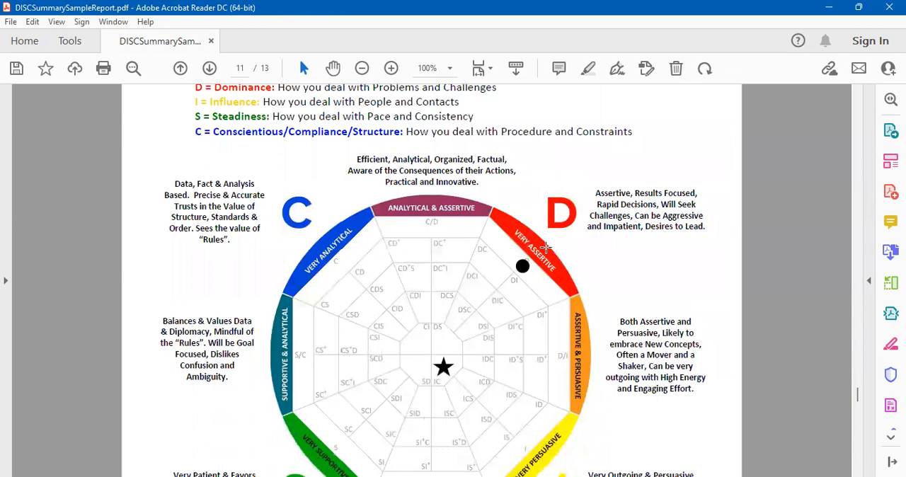
scroll("down", 3)
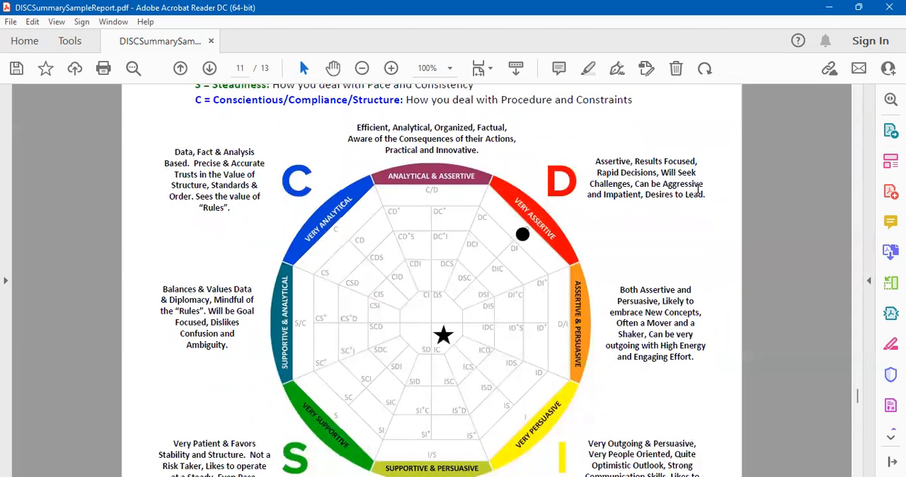
mouse_move(691, 249)
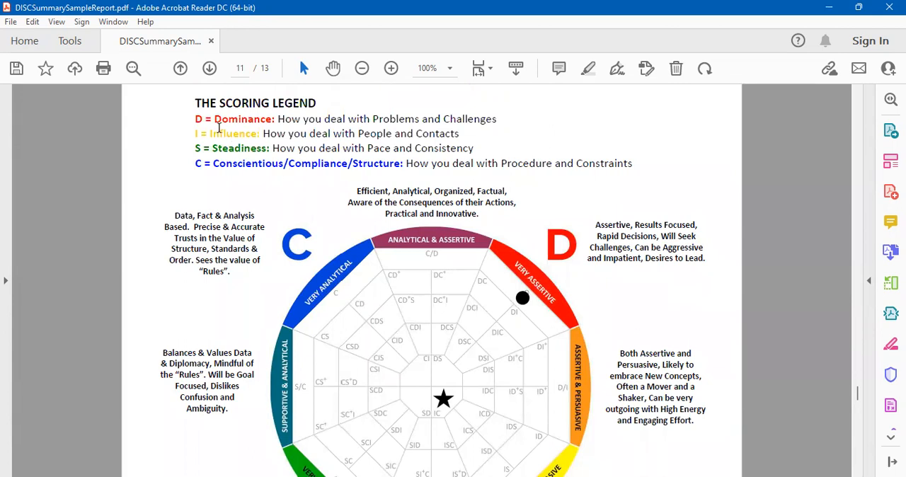
mouse_move(387, 198)
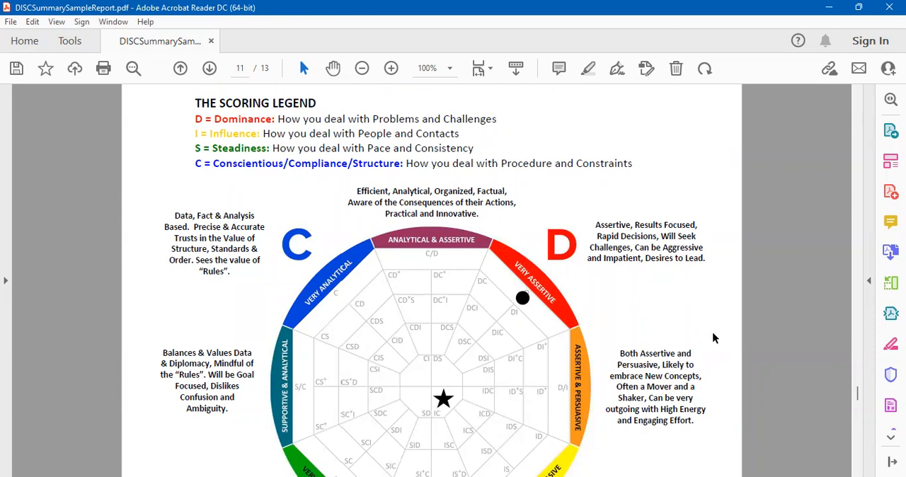
scroll("down", 3)
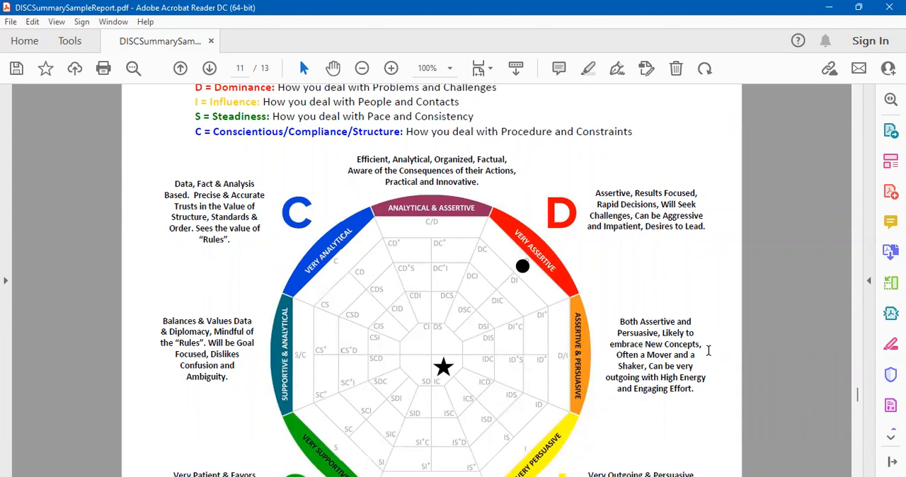
scroll("down", 3)
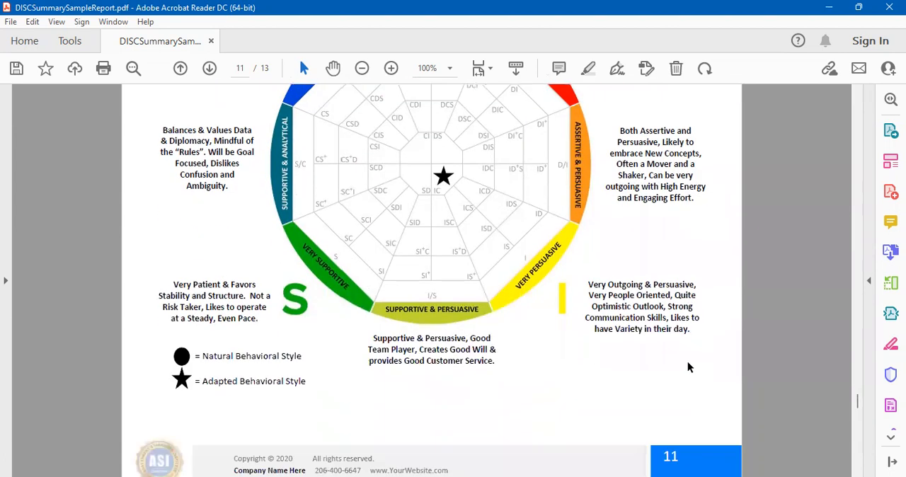
Step: Scroll to page 12's Disclaimer and select most of its opening paragraph
scroll("down", 3)
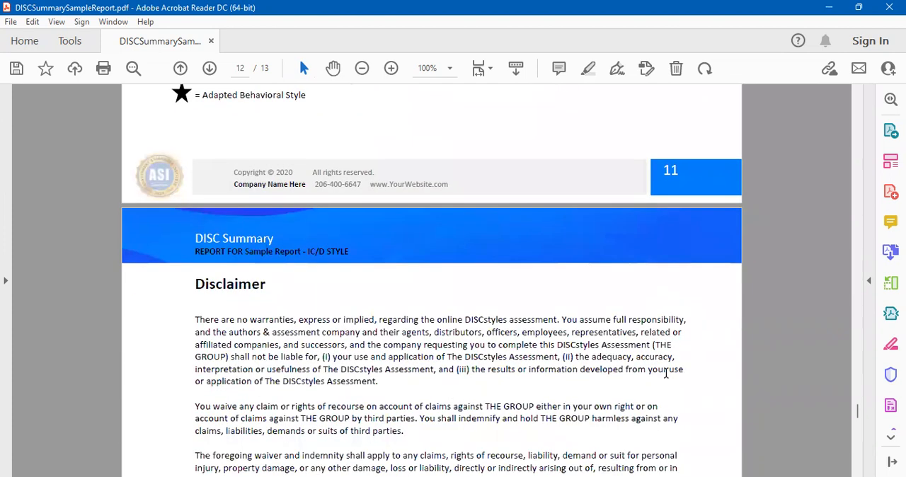
scroll("down", 3)
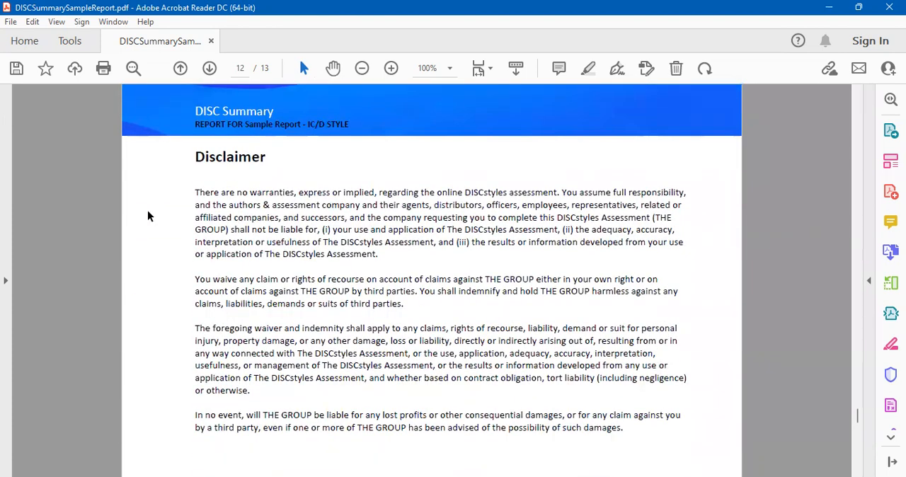
left_click_drag(195, 192, 377, 204)
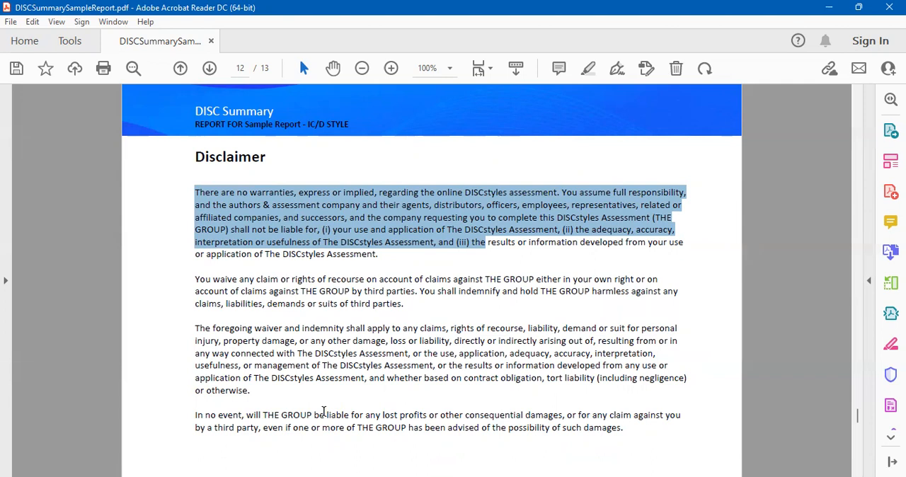
Step: Scroll through the disclaimer's closing paragraphs before returning to the page 1 cover
scroll("down", 3)
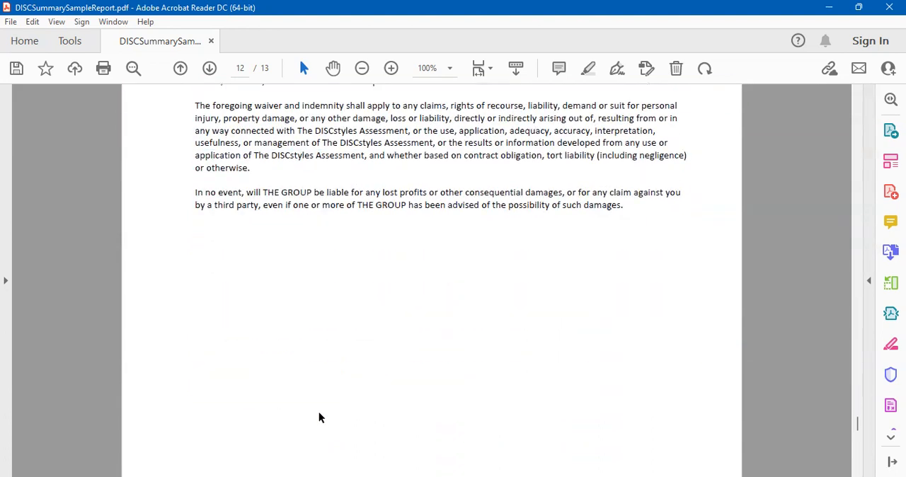
scroll("down", 3)
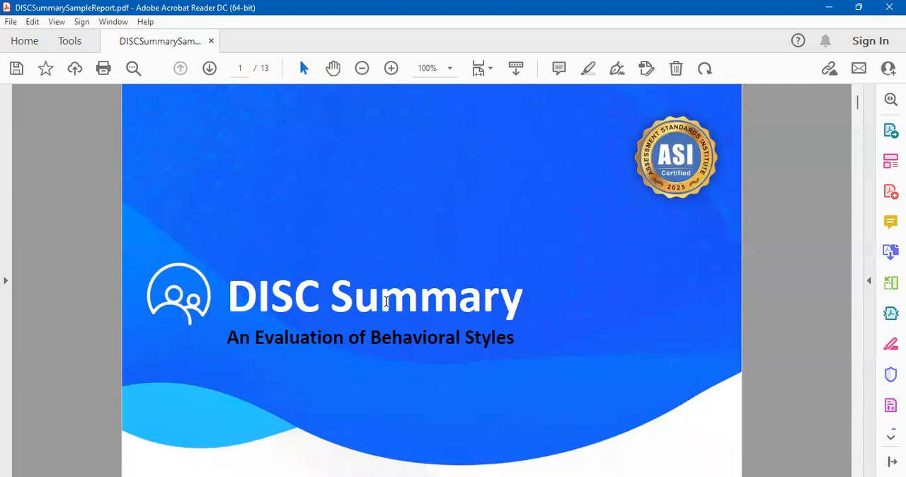
mouse_move(509, 238)
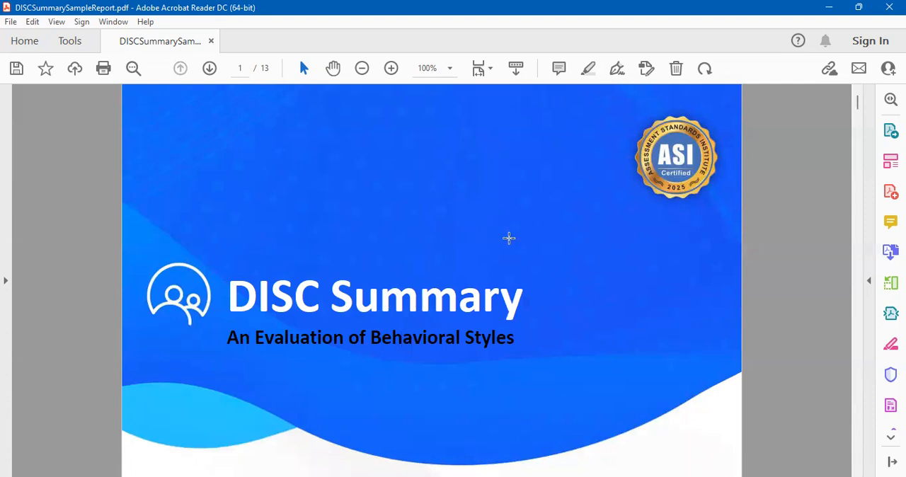
mouse_move(450, 204)
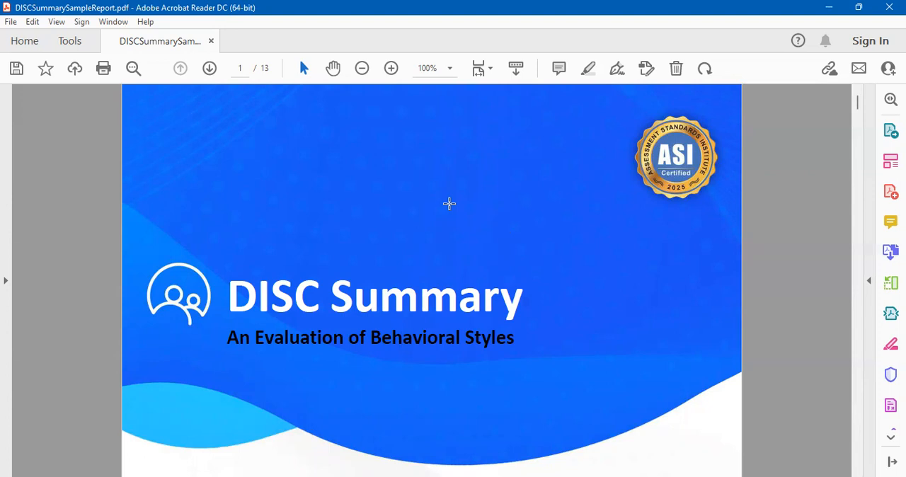
mouse_move(467, 252)
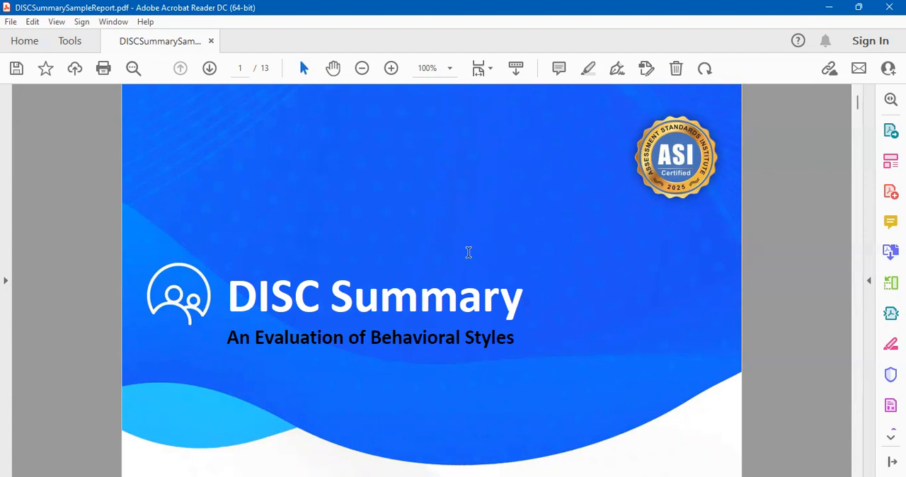
mouse_move(470, 34)
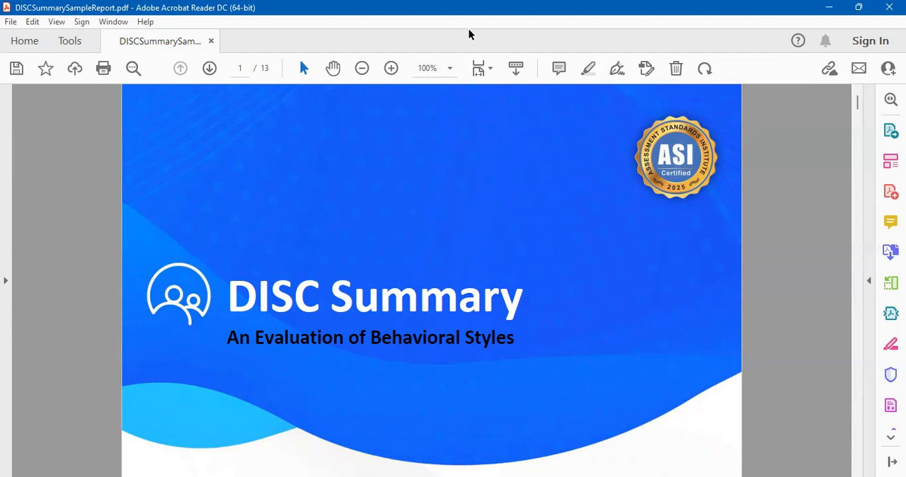